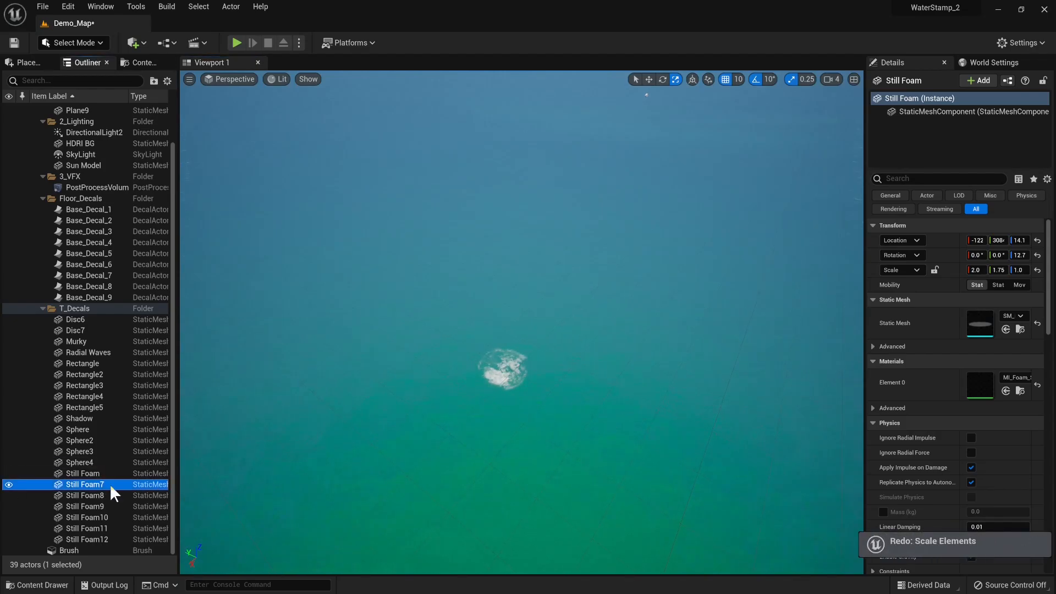
# Step: On Still Foam8's MI_Foam_Still_Opt_2, enable Custom Depth ONLY Mask and set Texture Tile to 31.38662
pyautogui.click(86, 495)
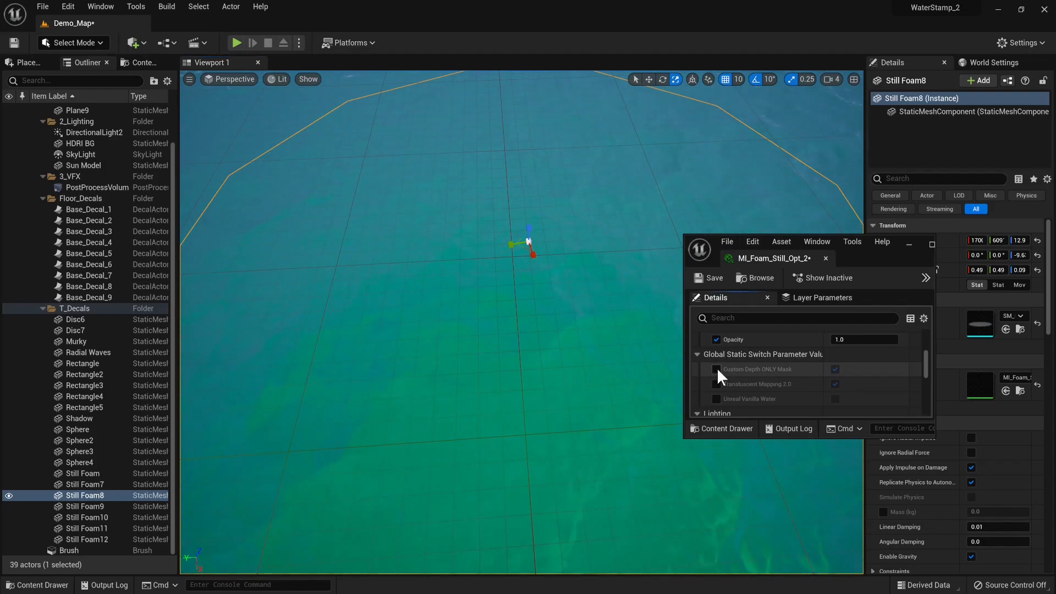
pyautogui.click(716, 369)
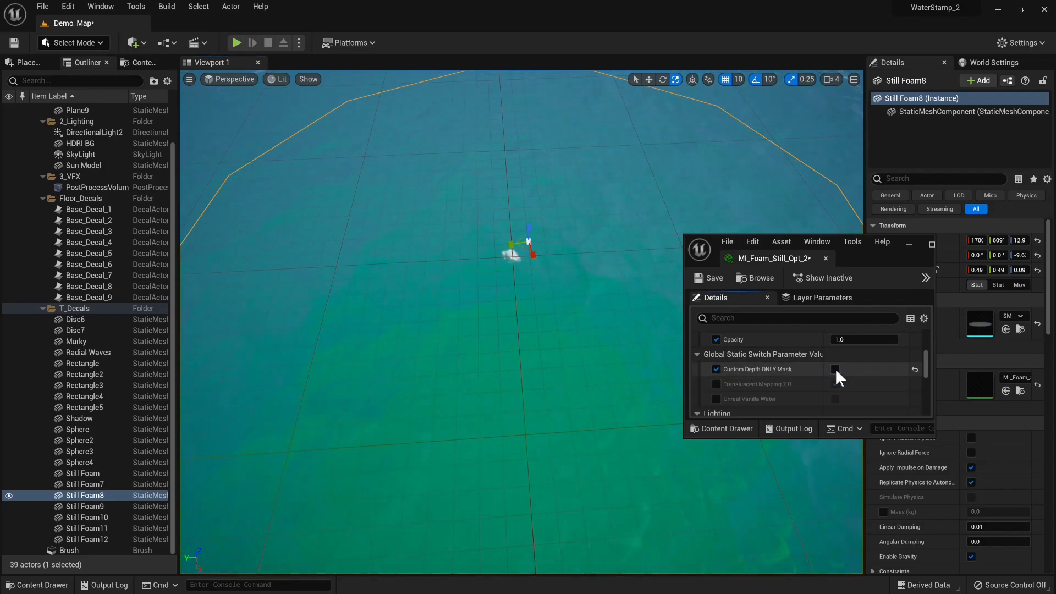
pyautogui.click(835, 370)
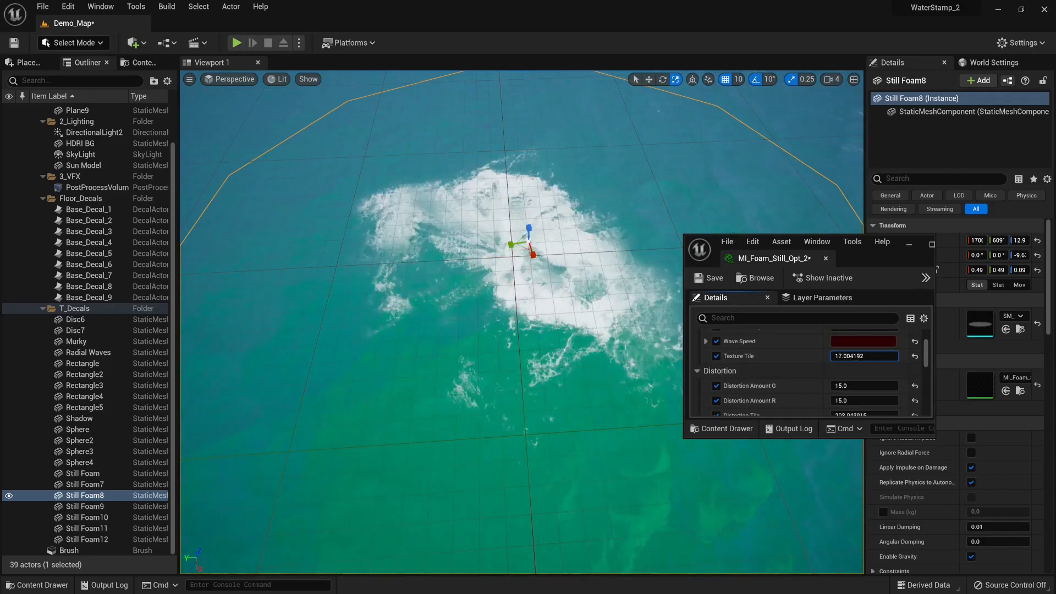
pyautogui.write('31.38662')
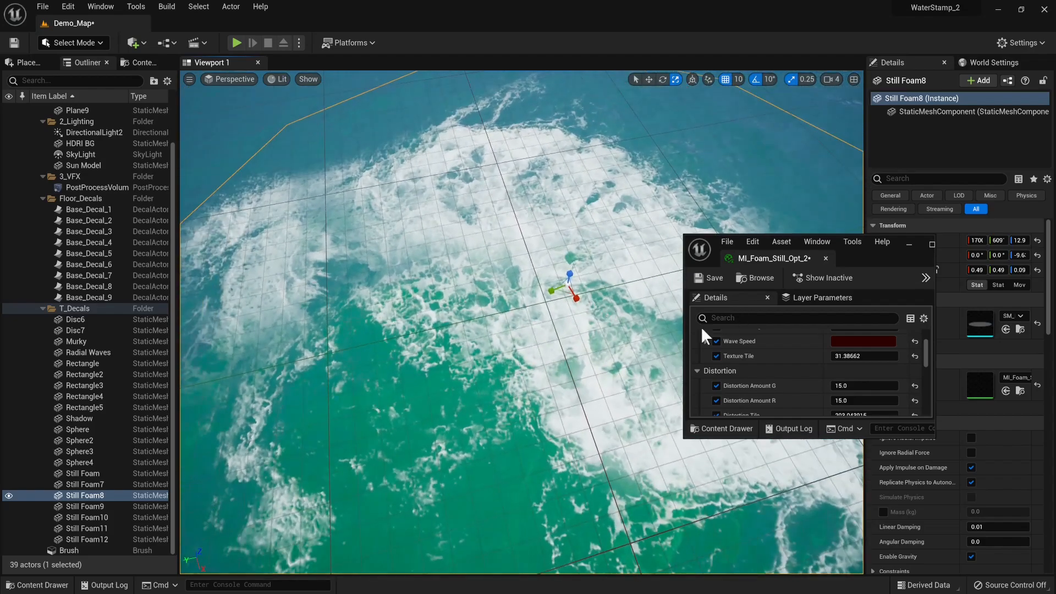
pyautogui.write('dis')
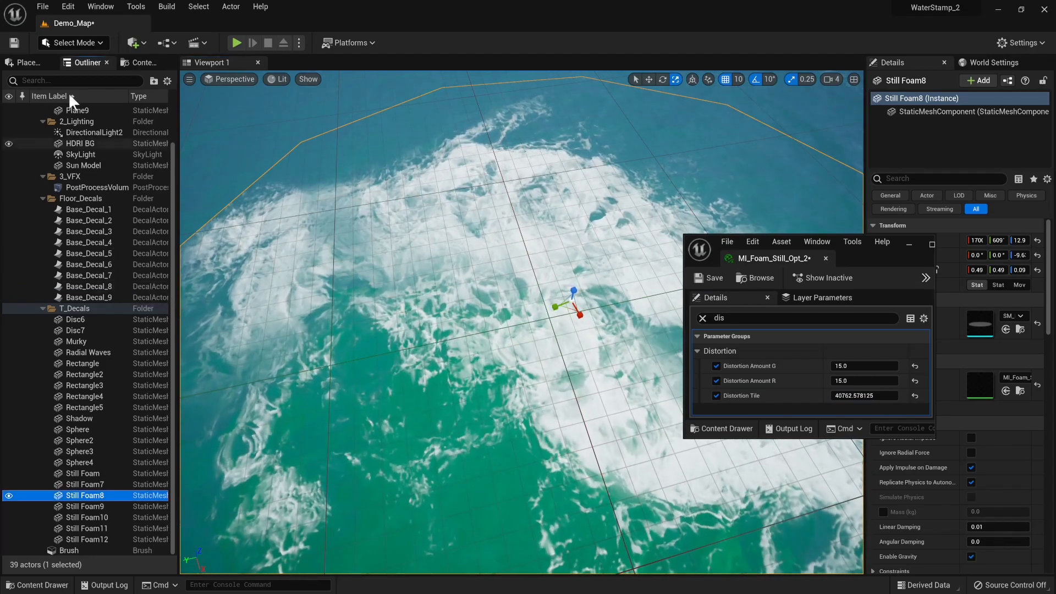
# Step: Save the changed map and foam material, load Demo_Map_V2 from Maps and select its water plane
pyautogui.click(142, 63)
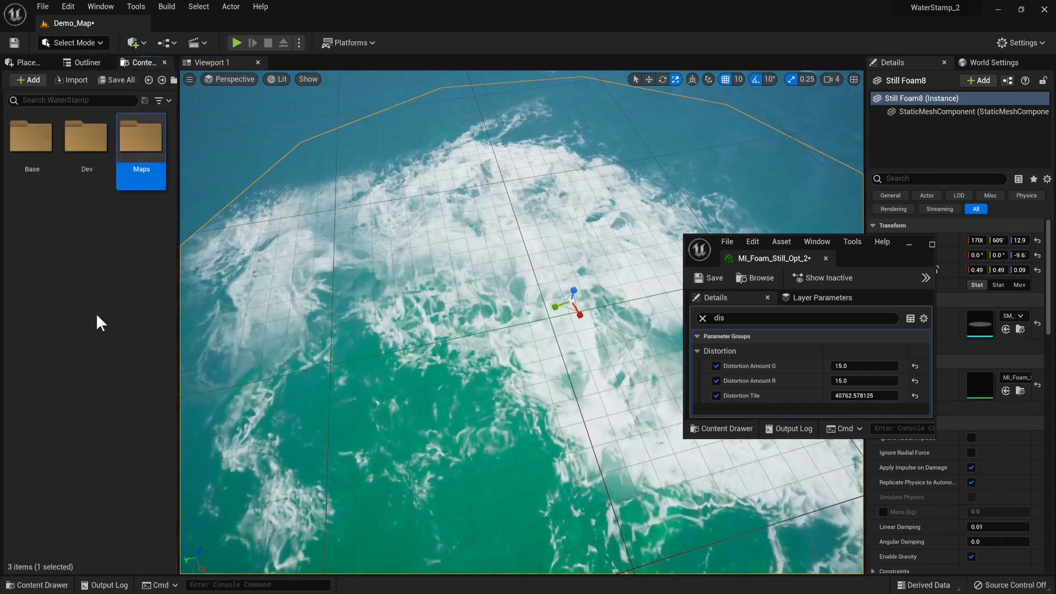
pyautogui.doubleClick(141, 139)
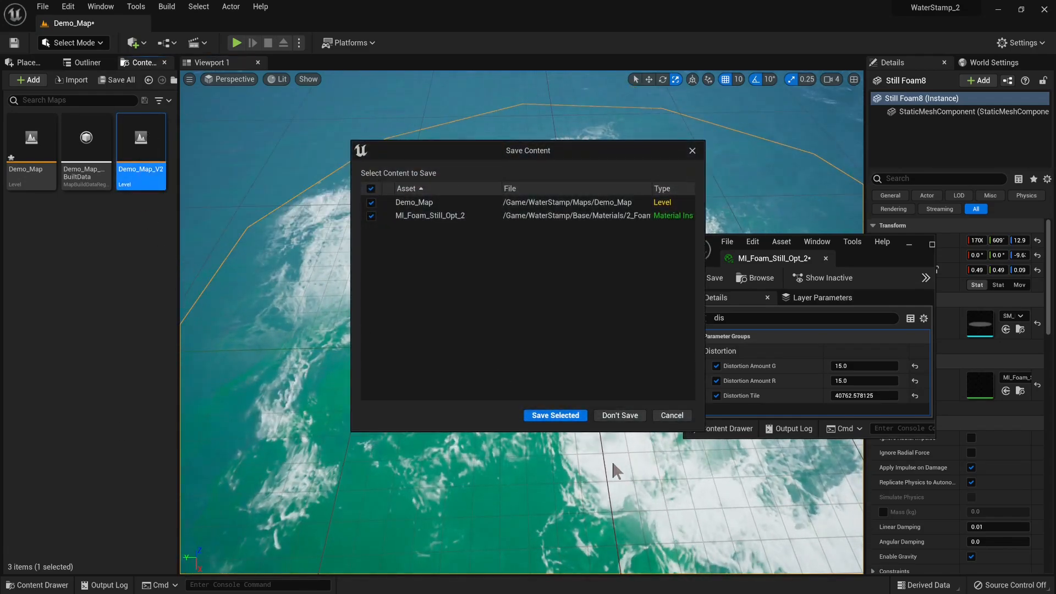
pyautogui.click(555, 415)
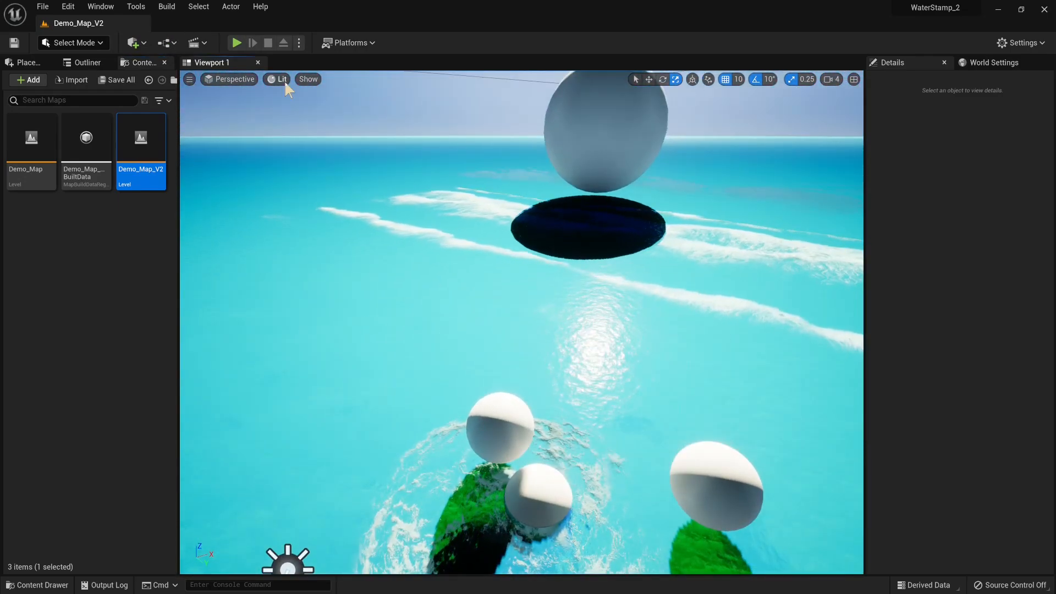
pyautogui.click(279, 79)
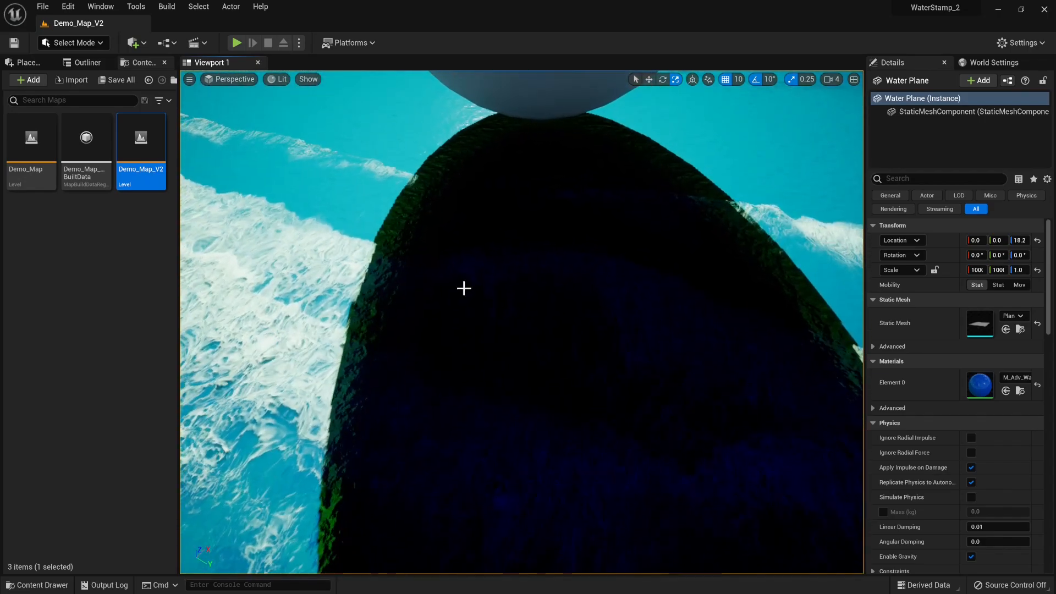
pyautogui.click(277, 79)
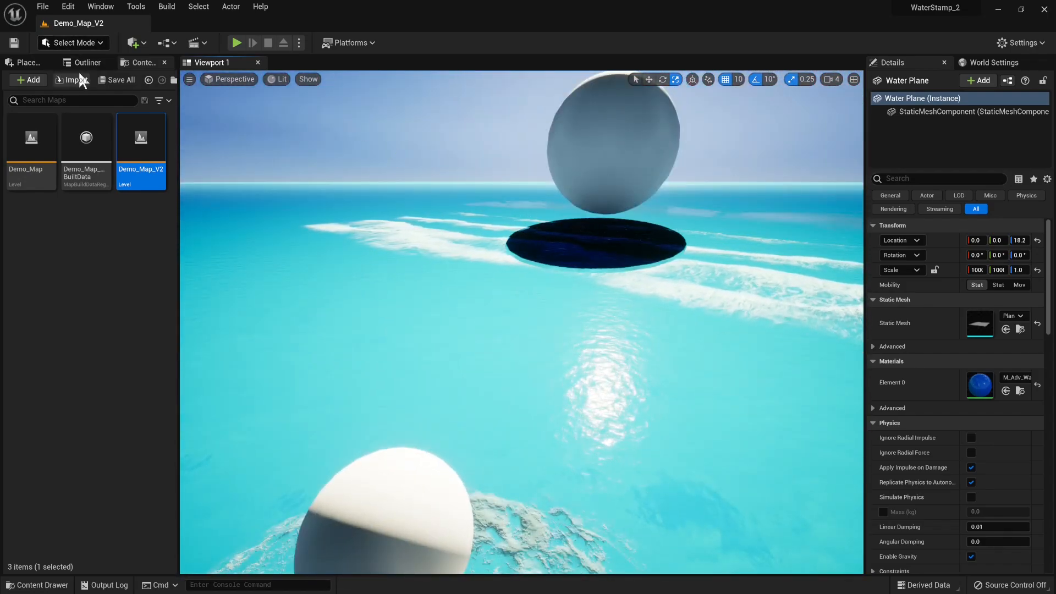
# Step: Select the Light_Direction_BP directional light in the Outliner, then return to the content folders
pyautogui.click(86, 62)
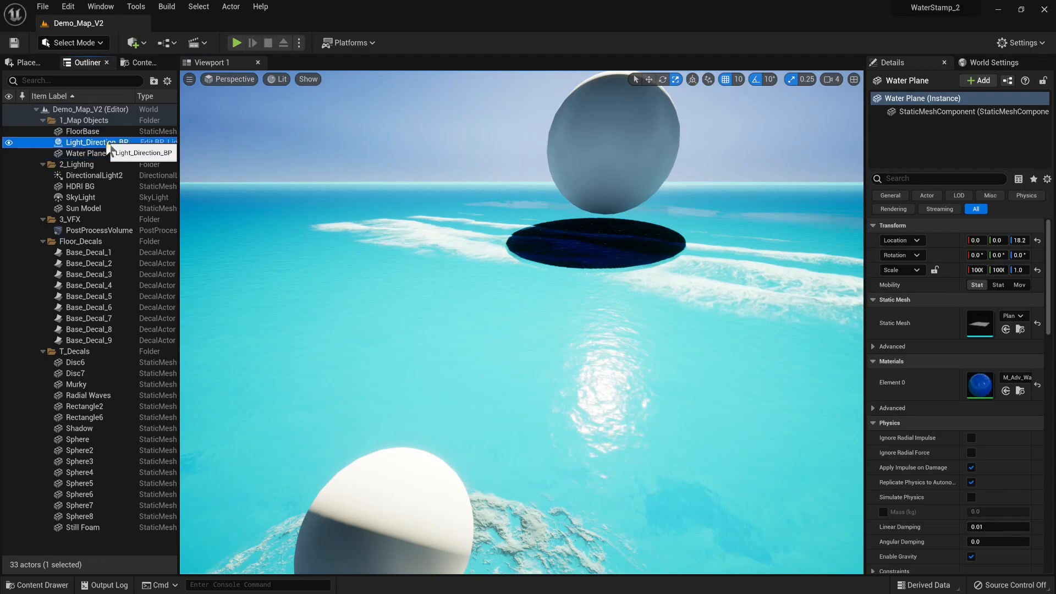
pyautogui.click(94, 175)
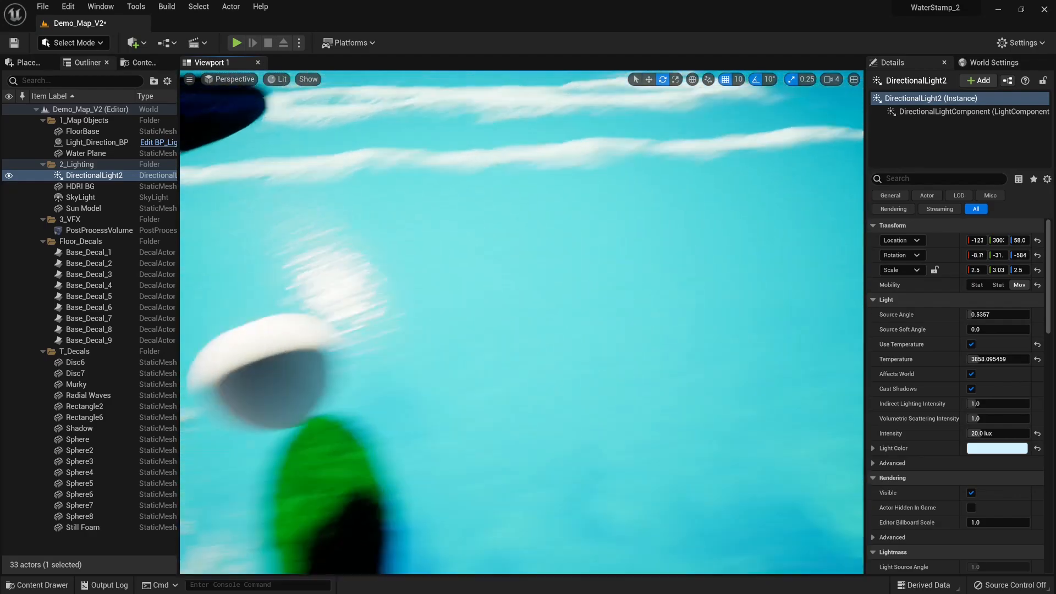
pyautogui.click(142, 62)
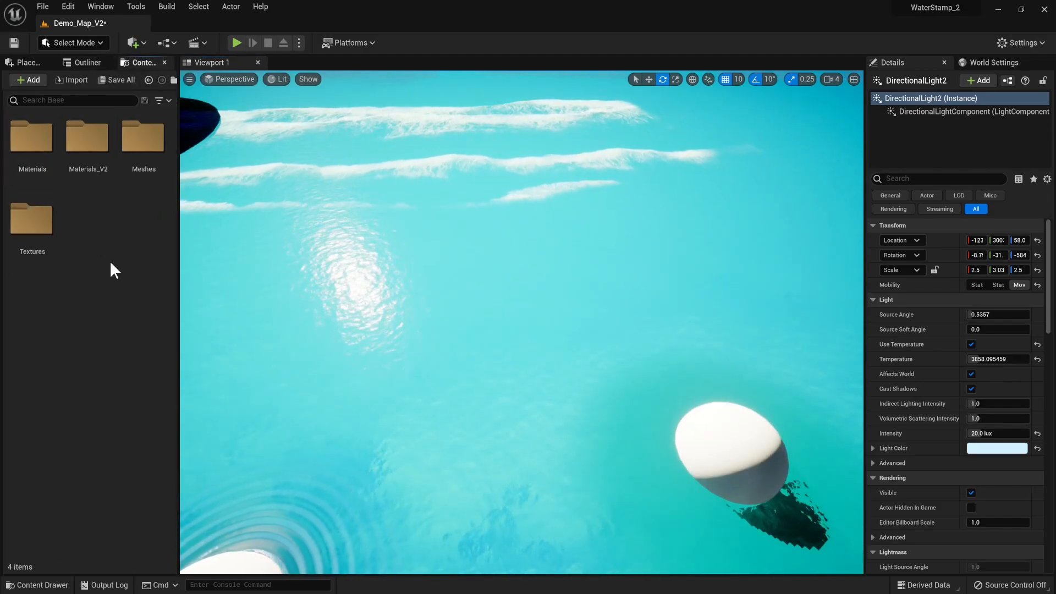
# Step: Browse Base > Foam_Material and then into the 4_Water_Color_Materials folder
pyautogui.click(31, 137)
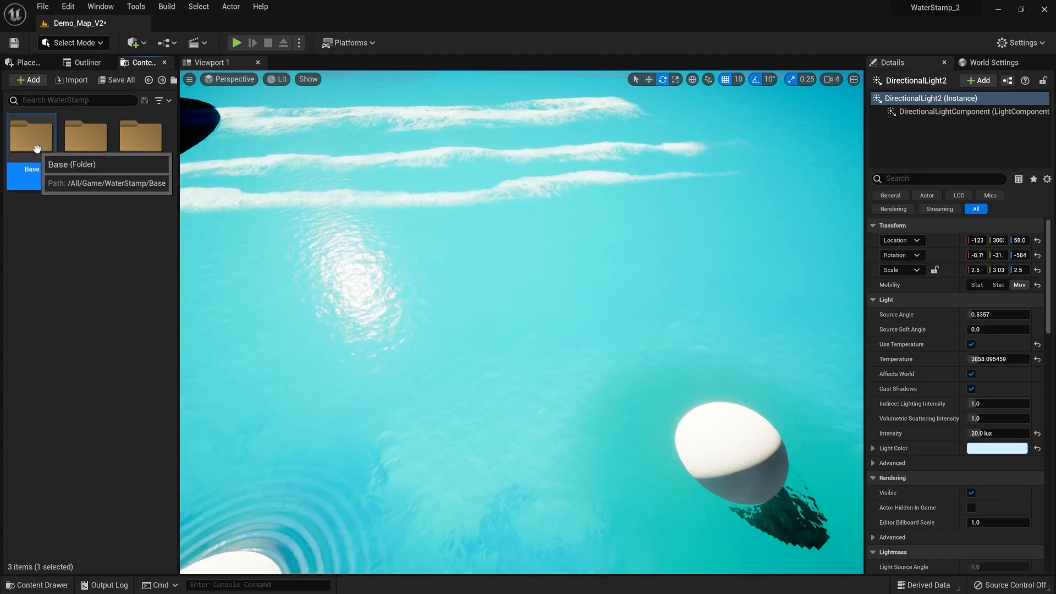
pyautogui.doubleClick(31, 134)
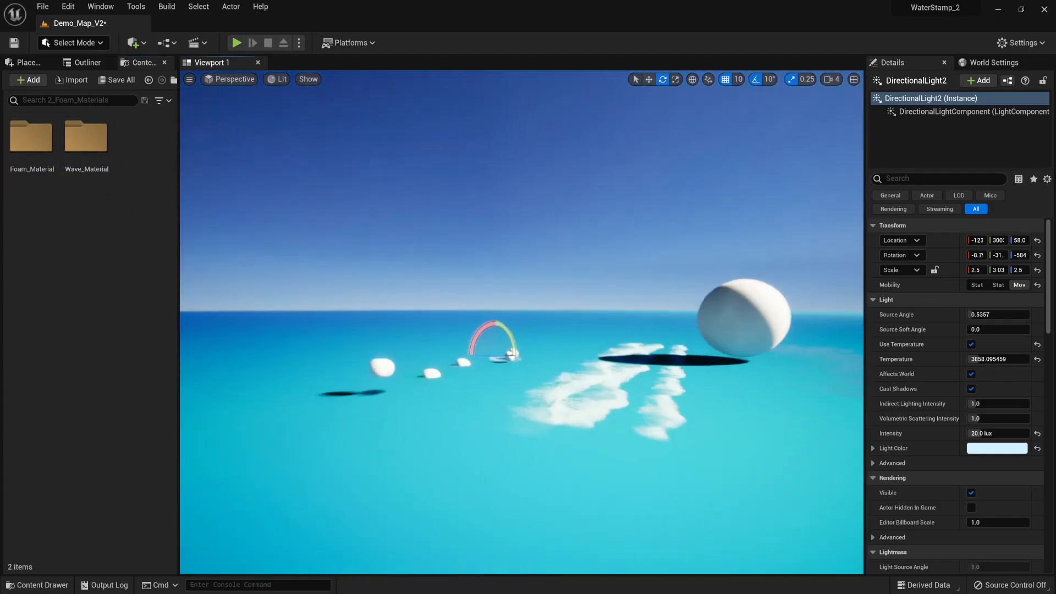
pyautogui.click(31, 136)
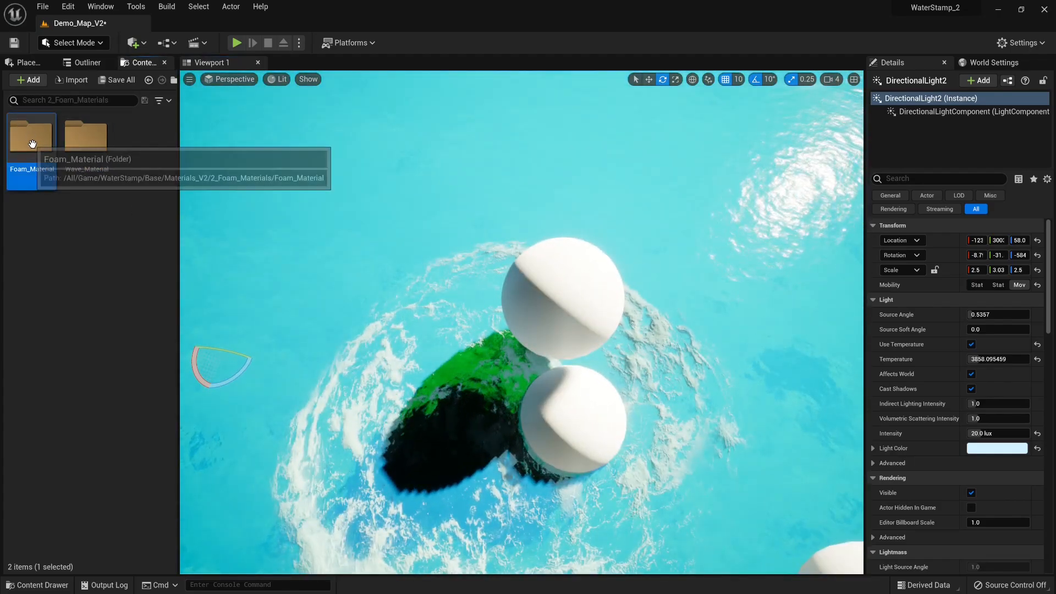
pyautogui.doubleClick(31, 134)
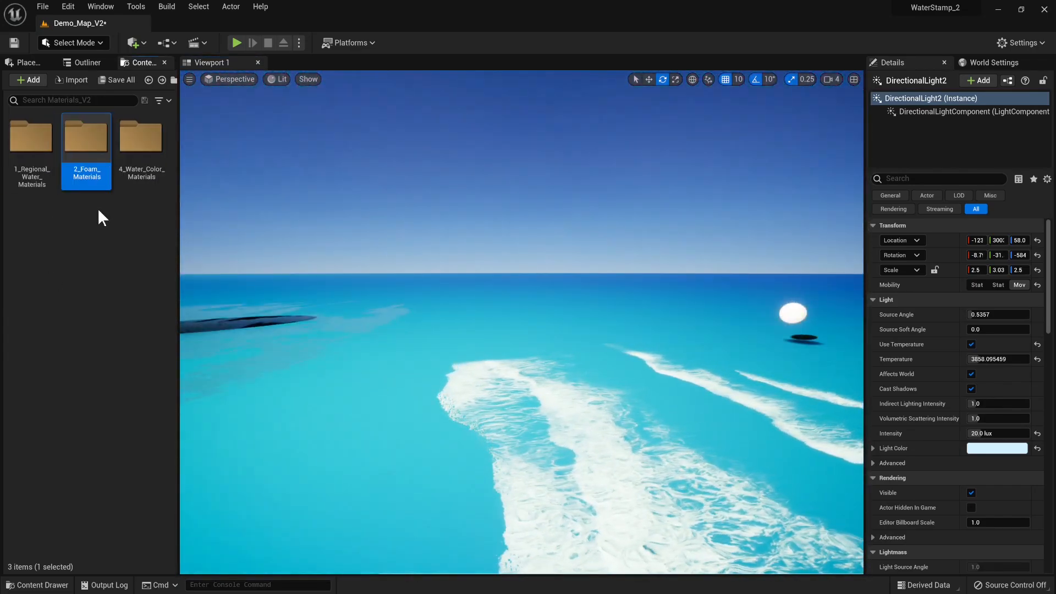
pyautogui.doubleClick(140, 136)
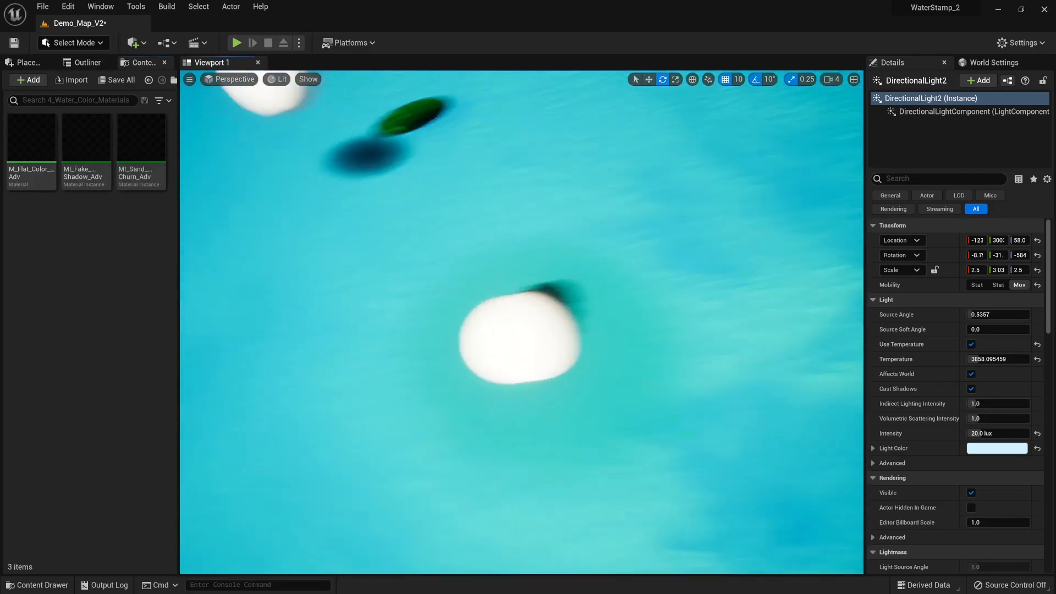
pyautogui.moveTo(85, 136)
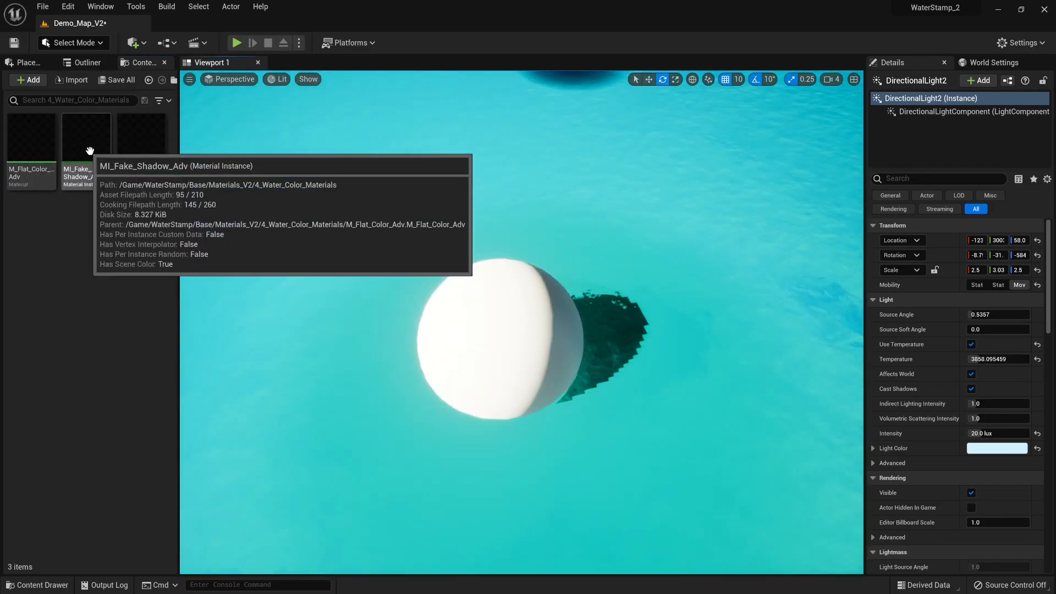
# Step: Edit the fake shadow / sand churn material instance colour, picking a bright blue
pyautogui.doubleClick(86, 136)
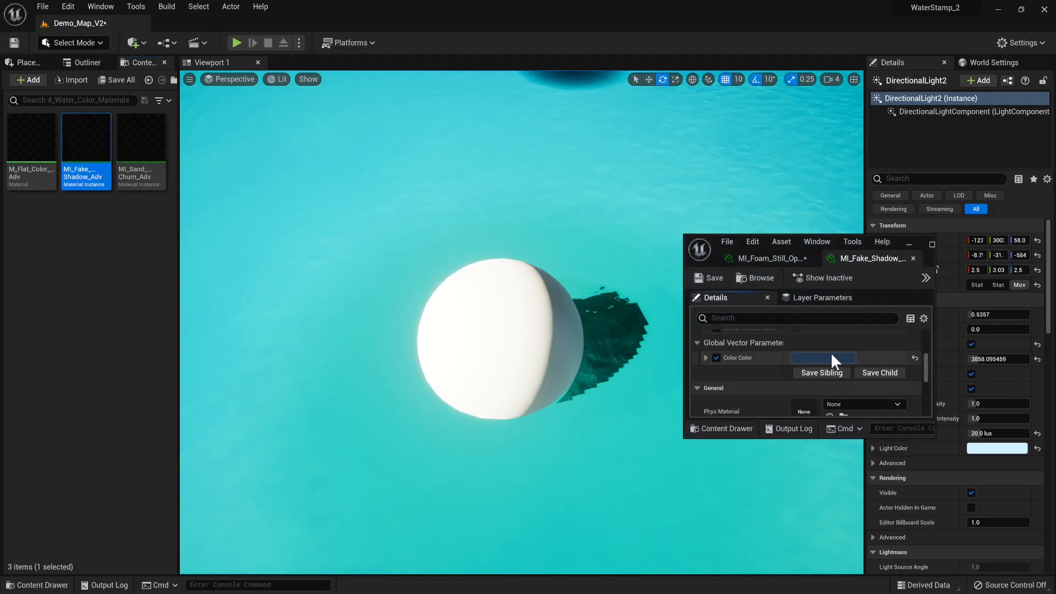
pyautogui.click(822, 358)
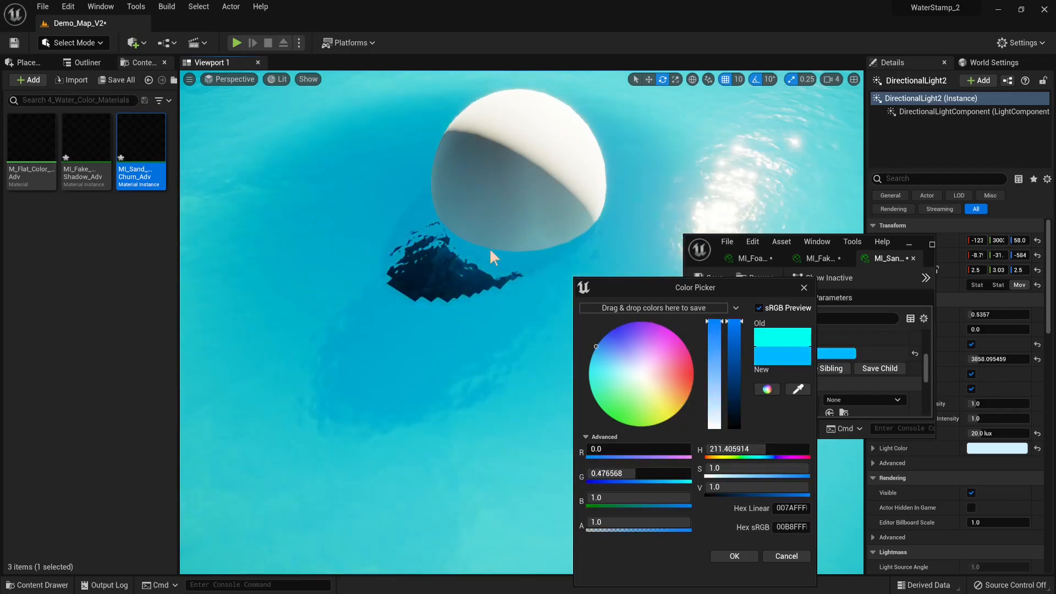
pyautogui.click(733, 556)
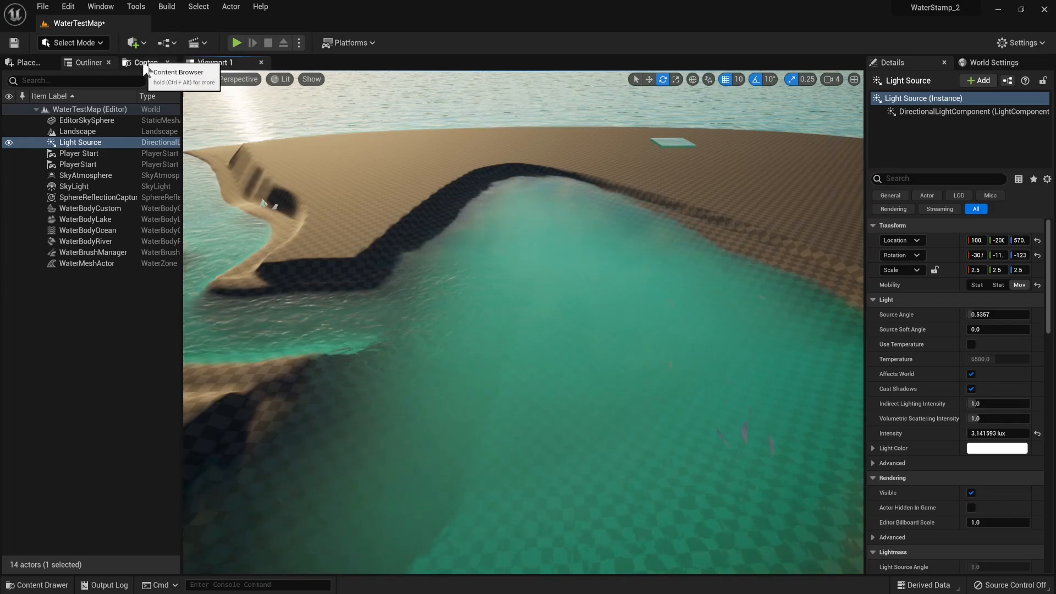
# Step: From Base > Meshes, place the SM_Box_Inv inverted box mesh onto the river water
pyautogui.click(146, 61)
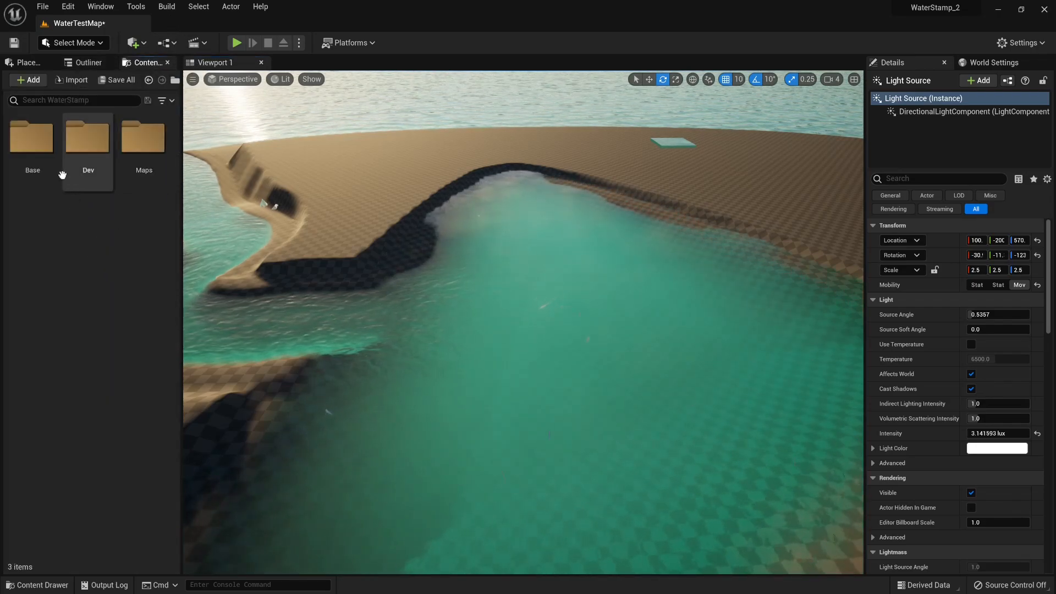
pyautogui.click(32, 137)
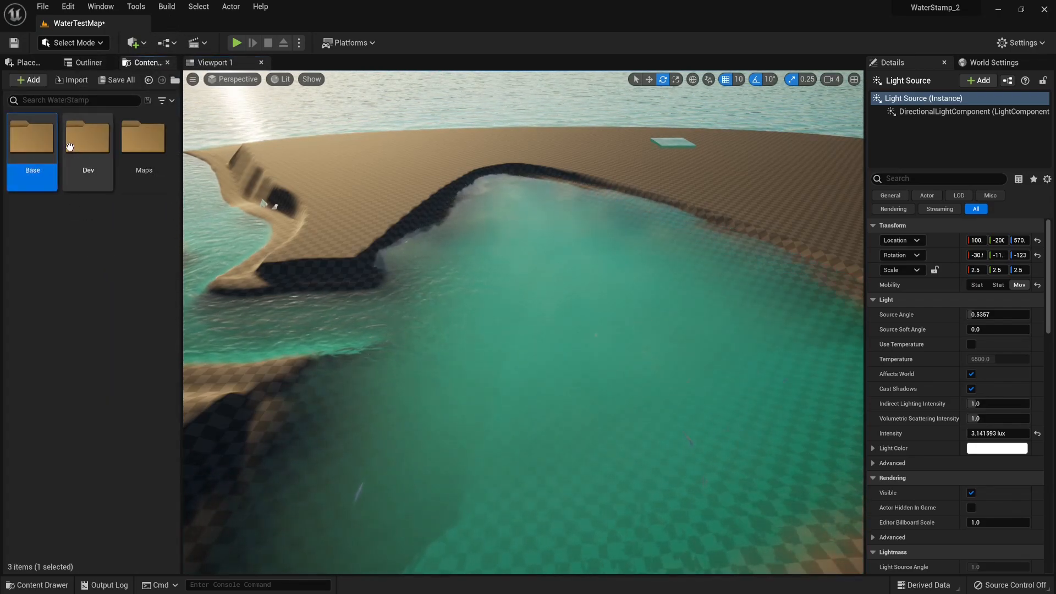
pyautogui.doubleClick(32, 136)
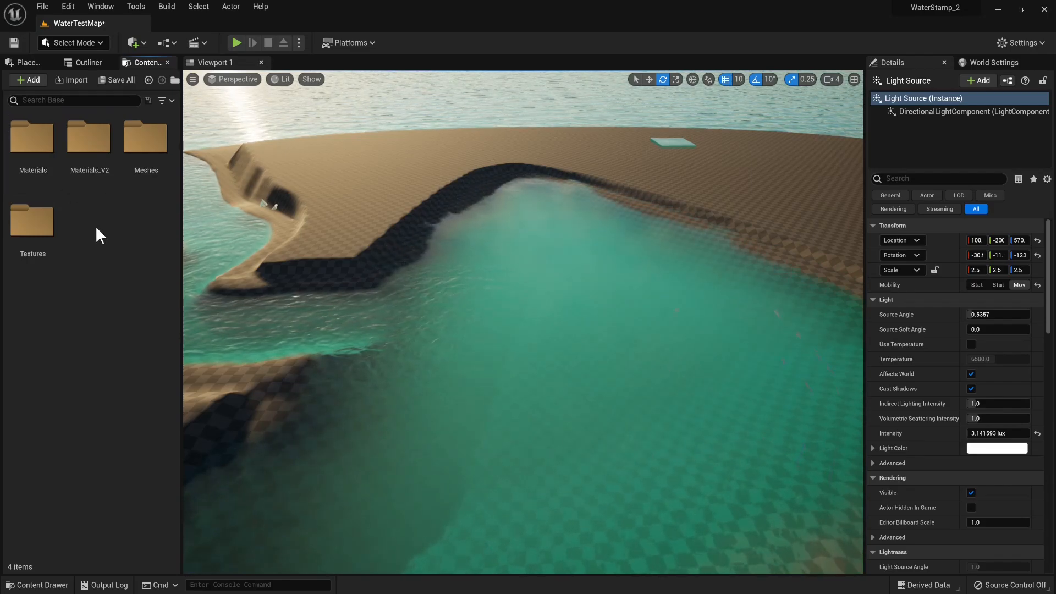
pyautogui.doubleClick(145, 138)
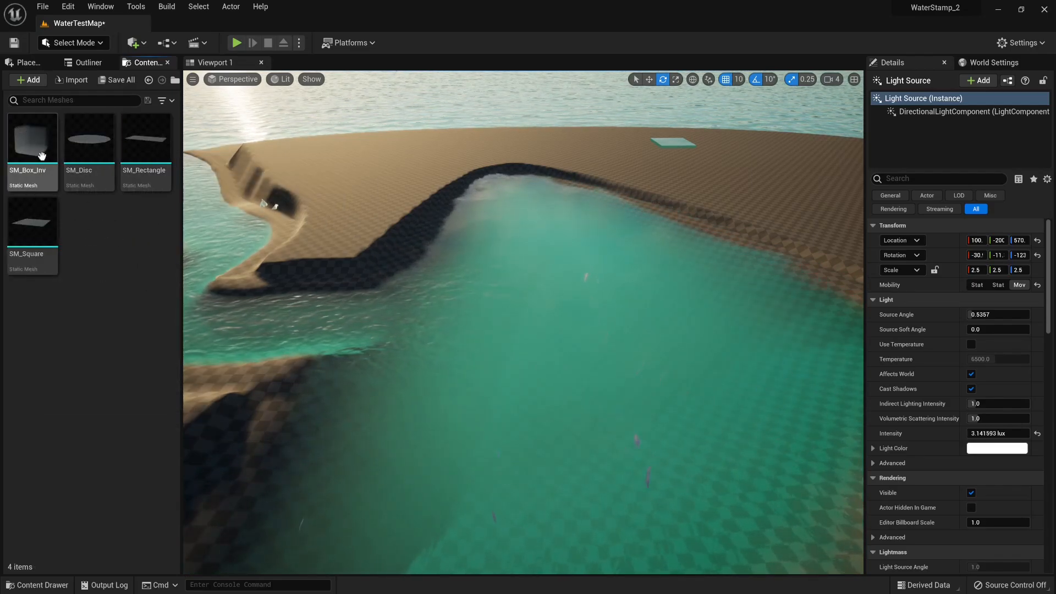
pyautogui.click(32, 137)
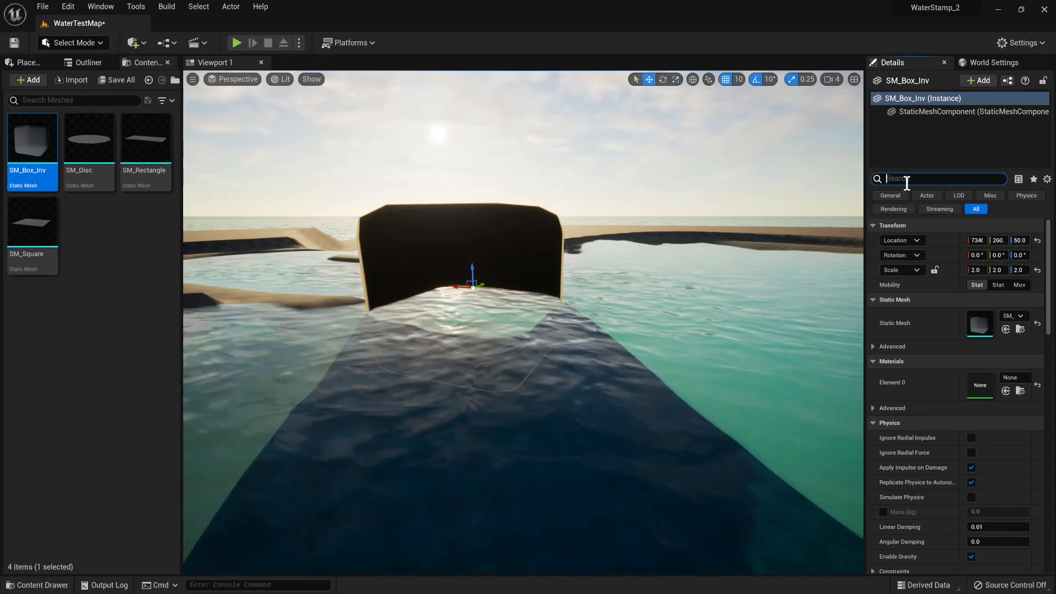
# Step: Uncheck Cast Shadow, Can Ever Affect Navigation and Affect Distance Field Lighting on the box
pyautogui.write('coll')
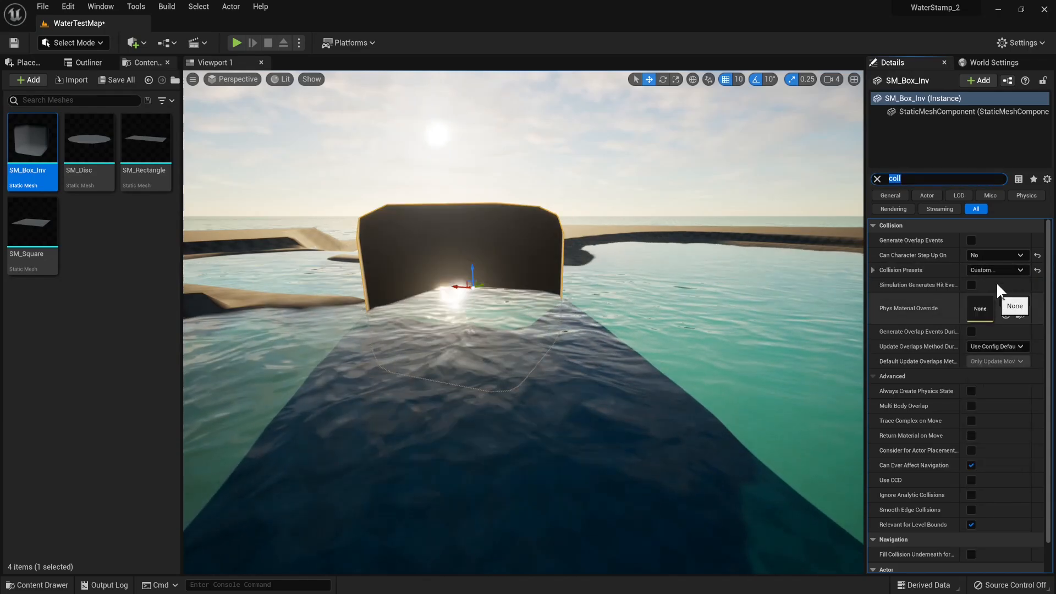
pyautogui.click(997, 270)
pyautogui.write('shad')
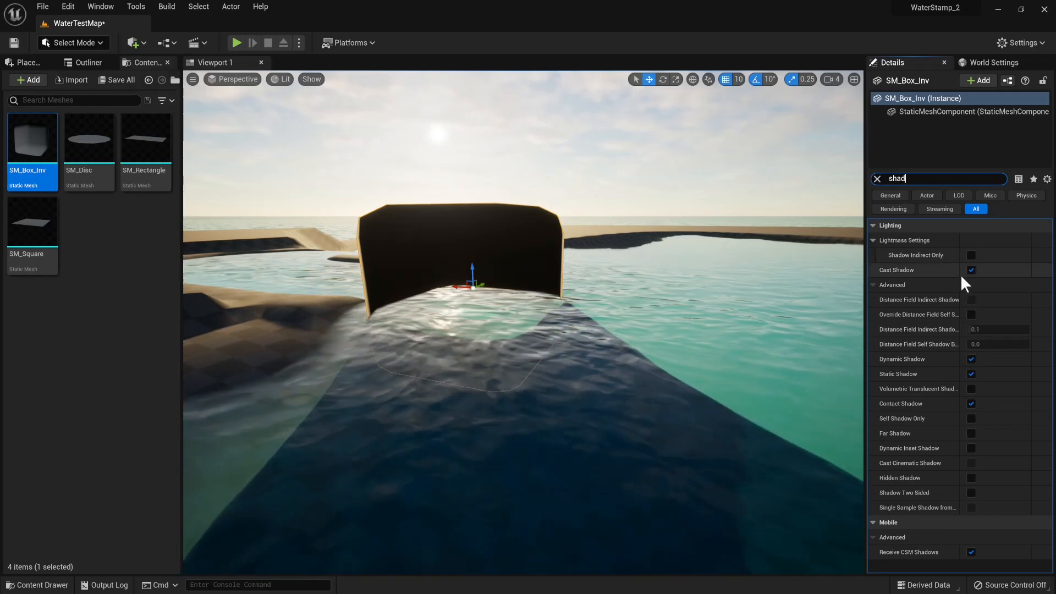
pyautogui.click(970, 271)
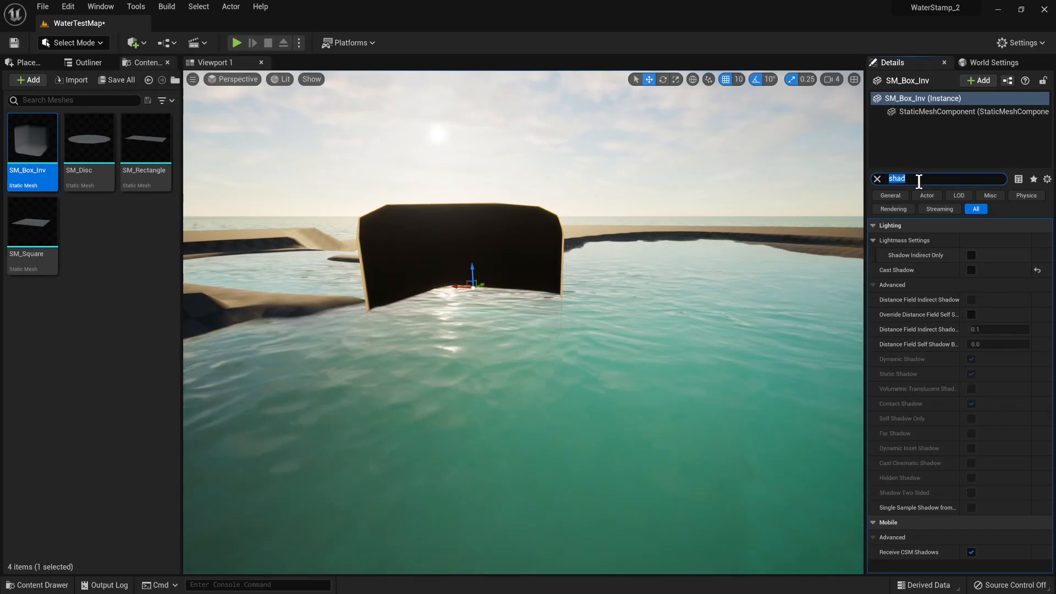
pyautogui.write('affec')
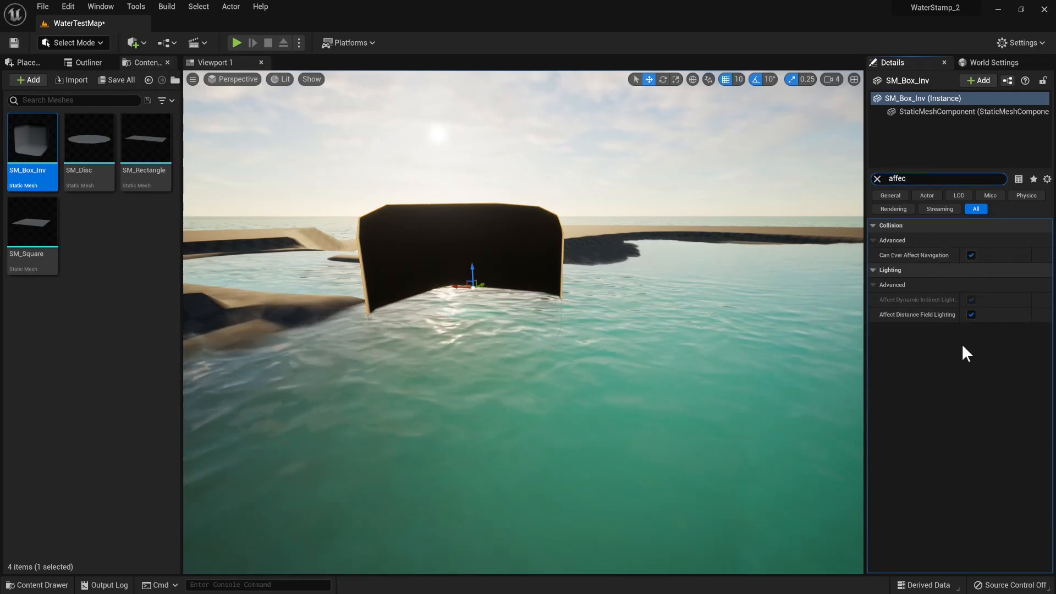
pyautogui.click(970, 254)
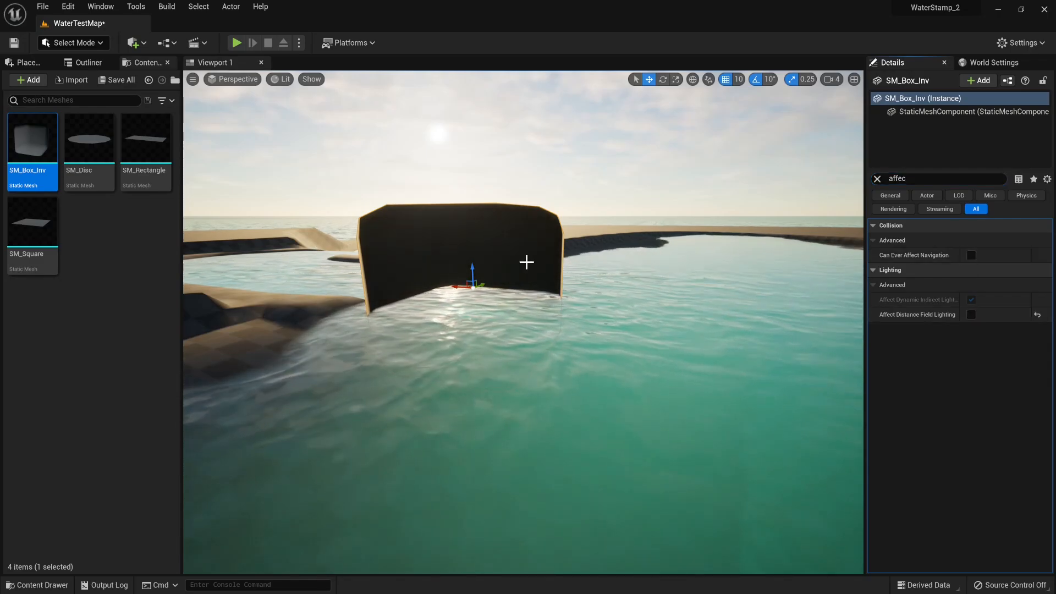
pyautogui.click(877, 178)
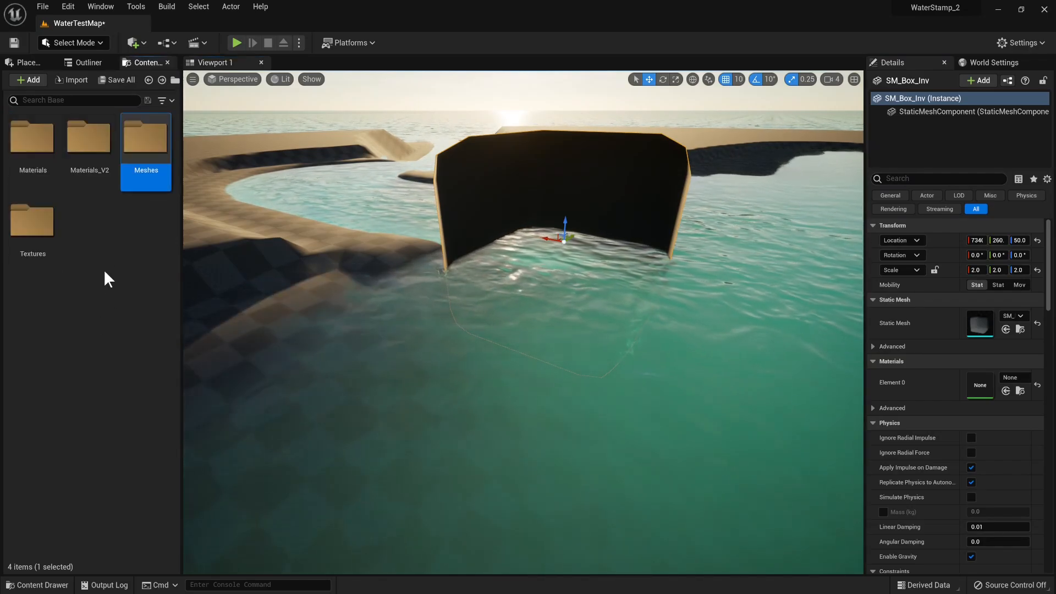
# Step: Browse Materials_V2 > 2_Foam_Materials to reach the foam material instances for the box
pyautogui.doubleClick(88, 137)
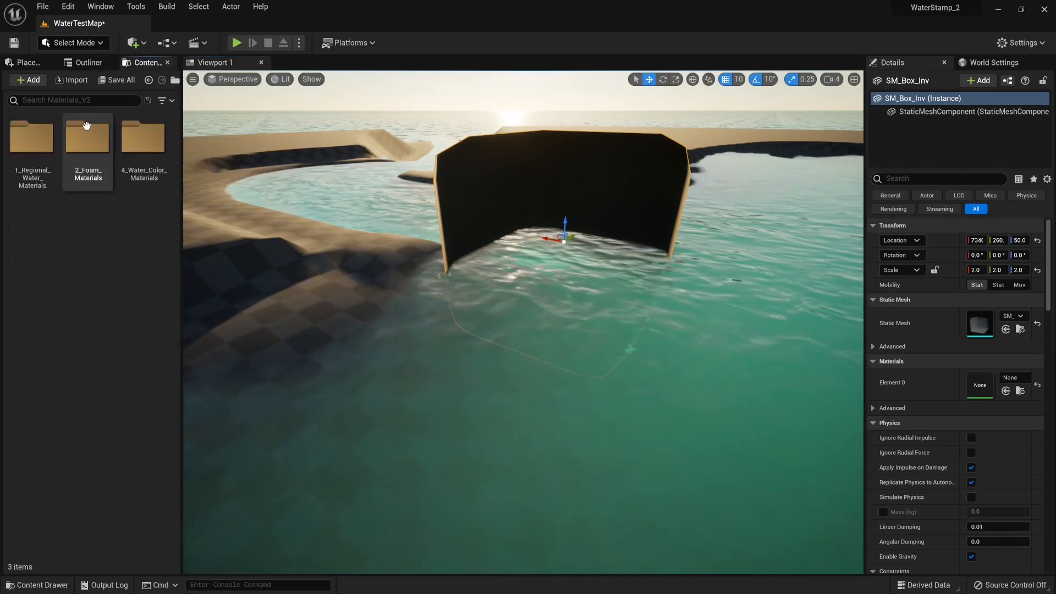
pyautogui.doubleClick(87, 136)
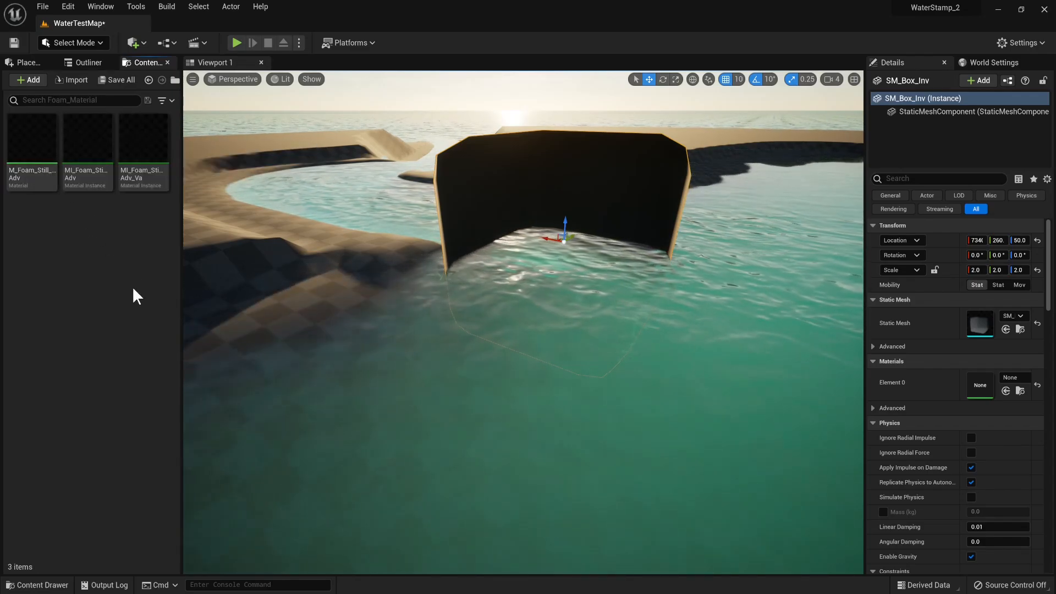
pyautogui.moveTo(143, 137)
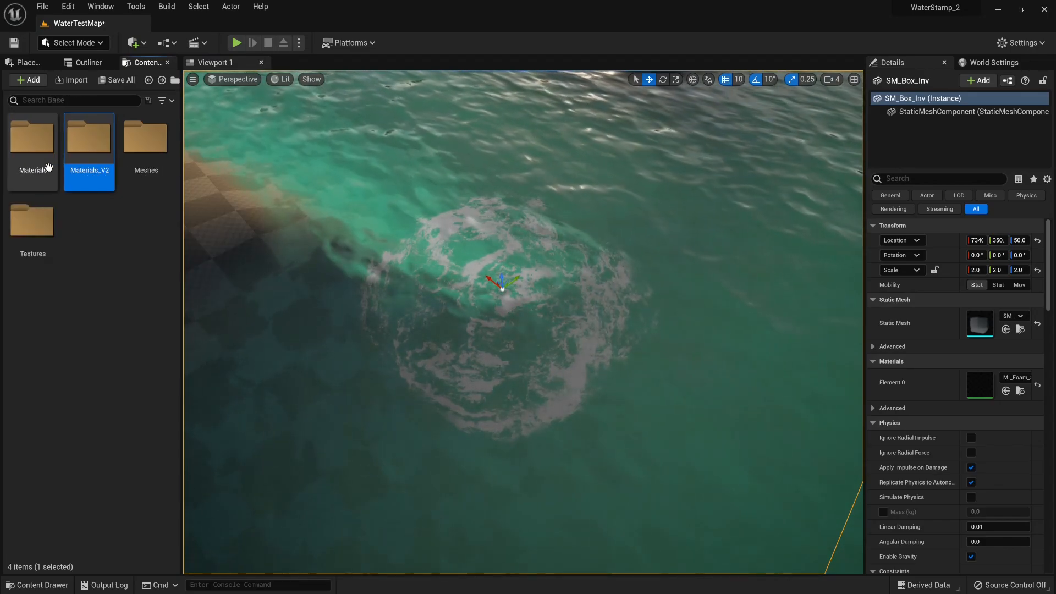
# Step: Browse Materials > 2_Foam_Materials and pick the MI_Foam_Still_Opt_3 instance
pyautogui.click(32, 137)
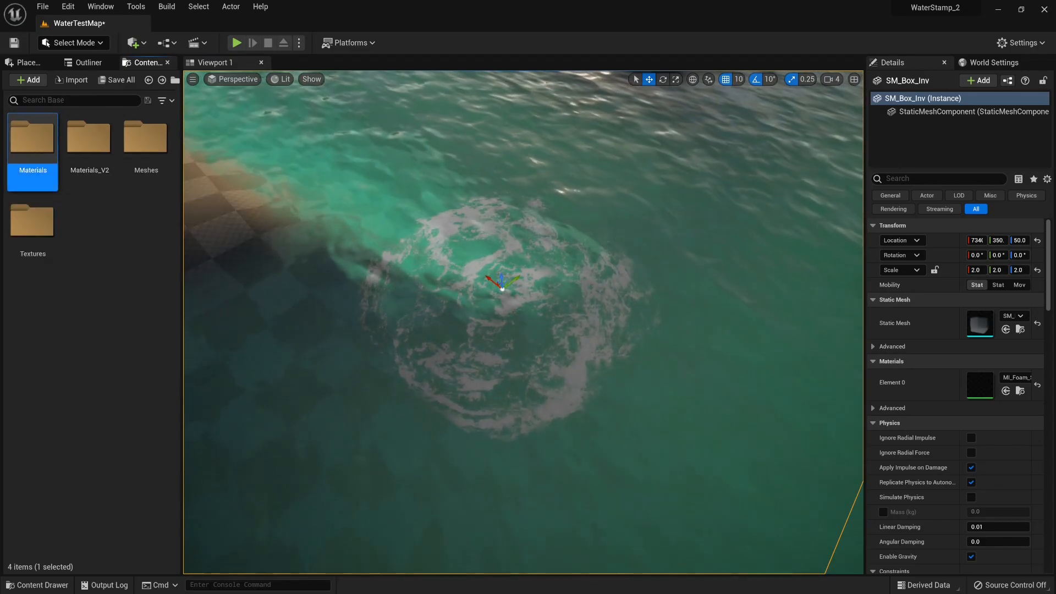
pyautogui.doubleClick(32, 139)
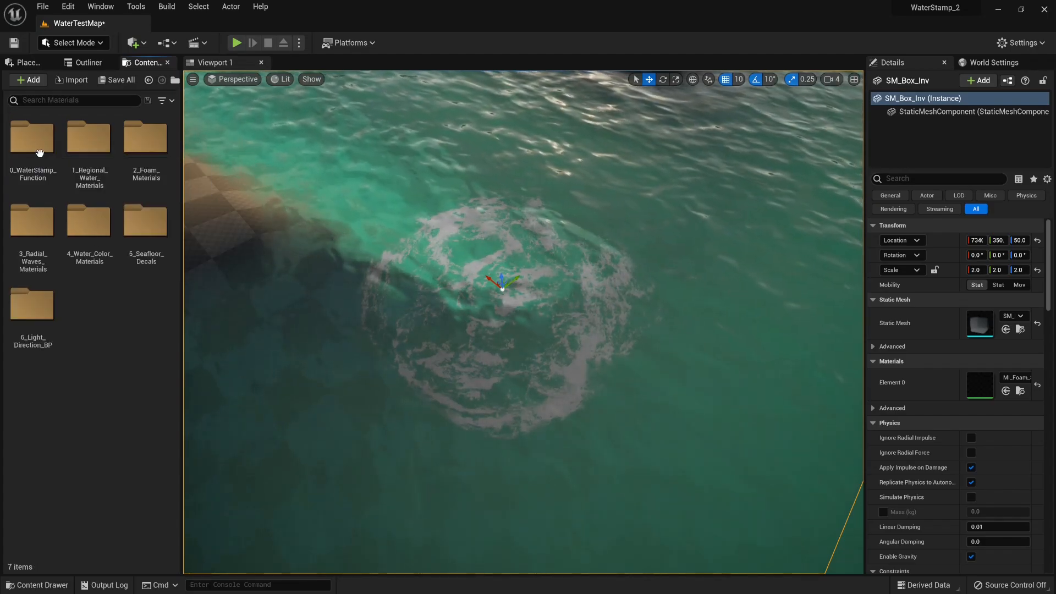
pyautogui.moveTo(88, 138)
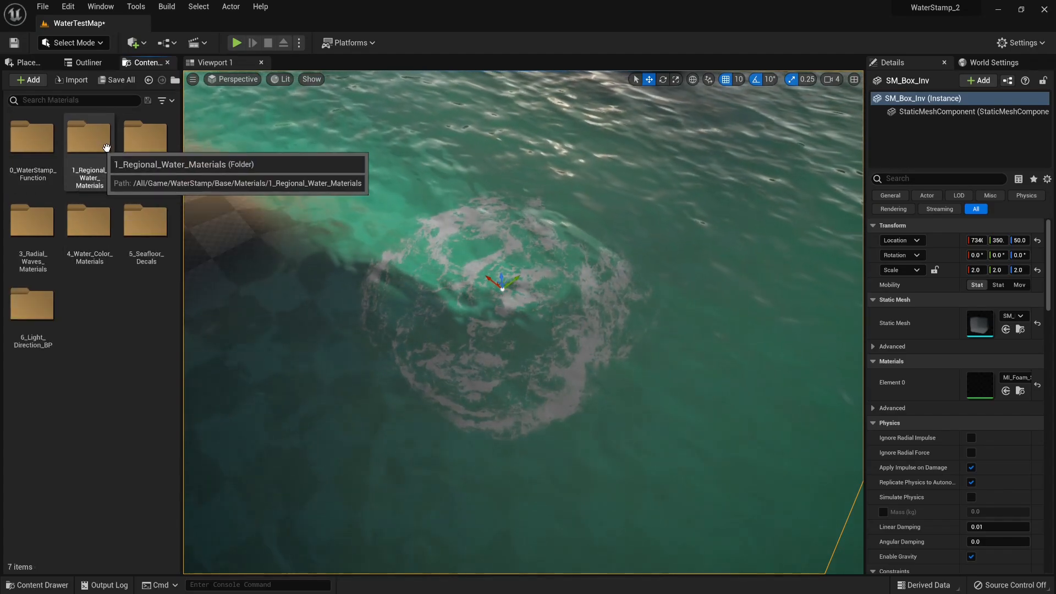
pyautogui.doubleClick(88, 138)
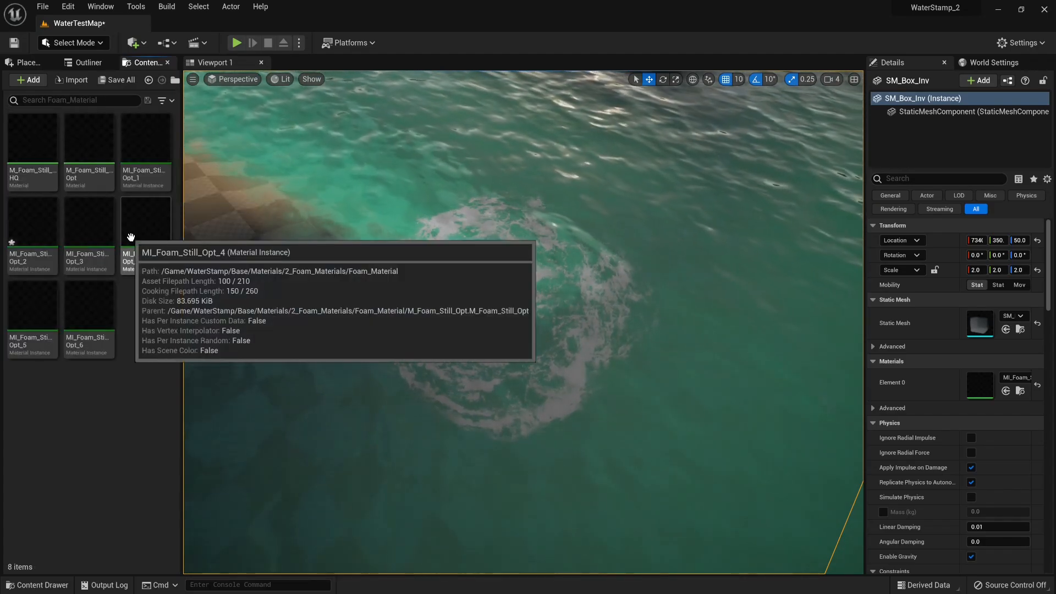
pyautogui.click(89, 138)
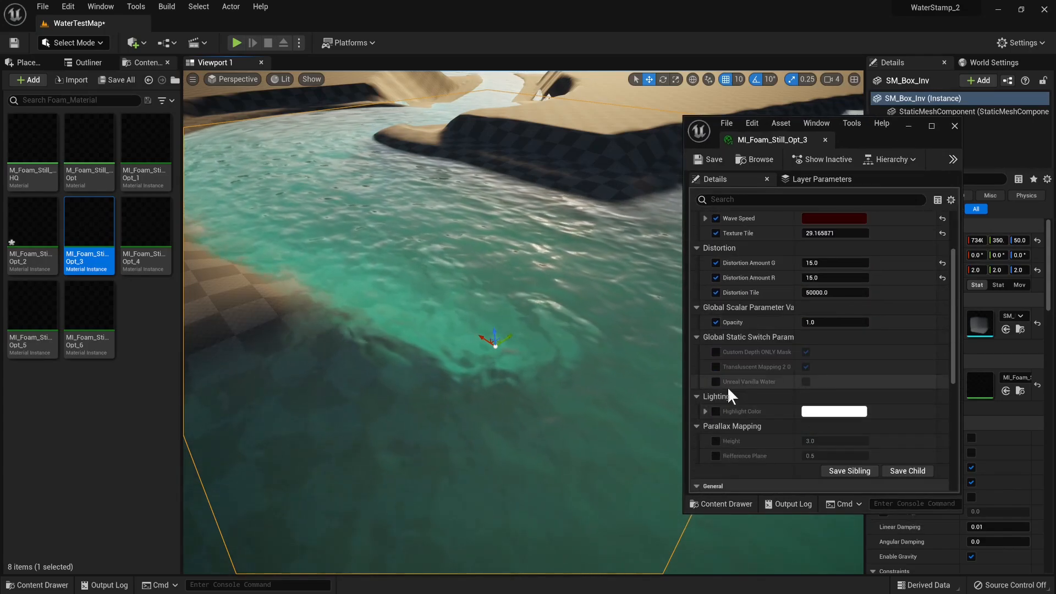
pyautogui.moveTo(748, 387)
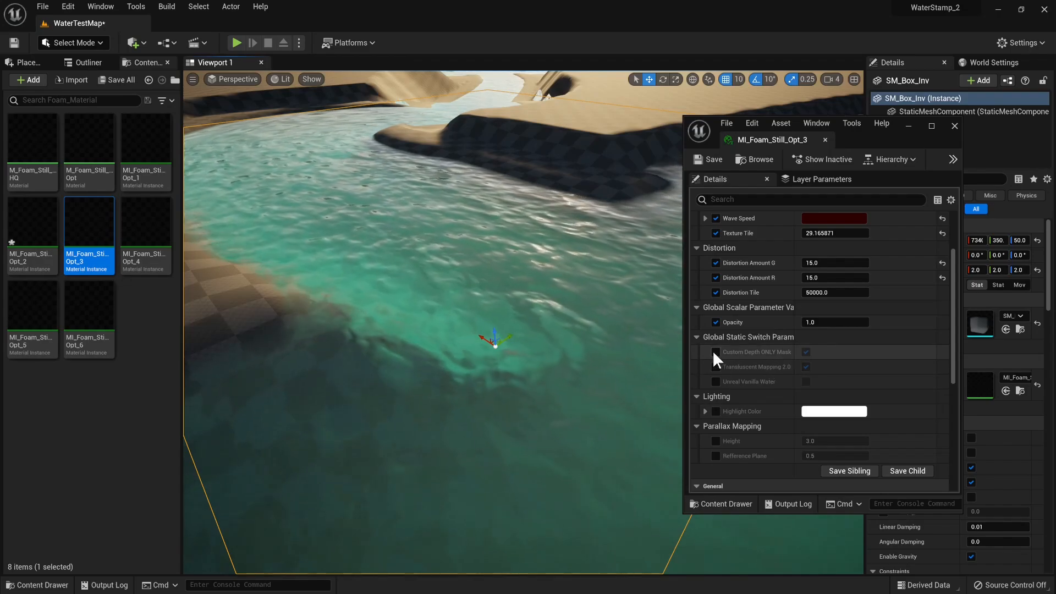
# Step: Tick Custom Depth ONLY Mask and Unreal Vanilla Water on MI_Foam_Still_Opt_3
pyautogui.click(716, 352)
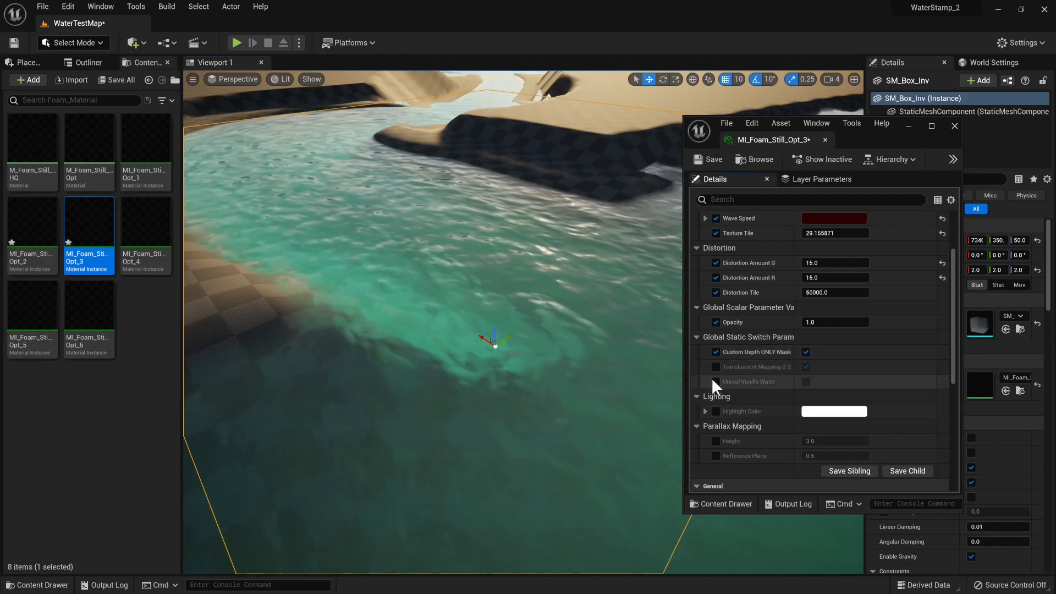
pyautogui.click(715, 382)
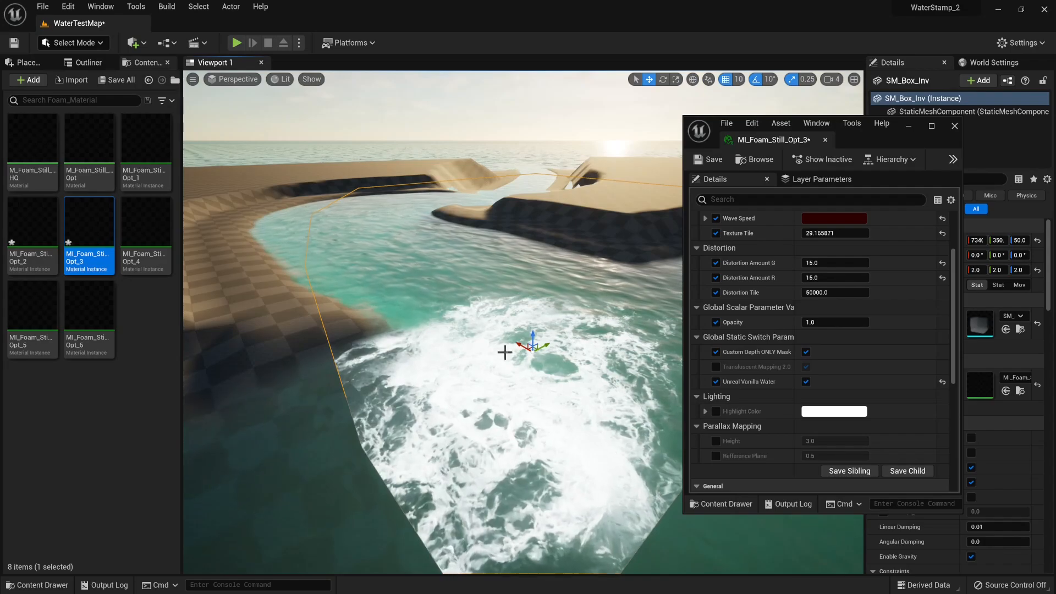
pyautogui.scroll(3)
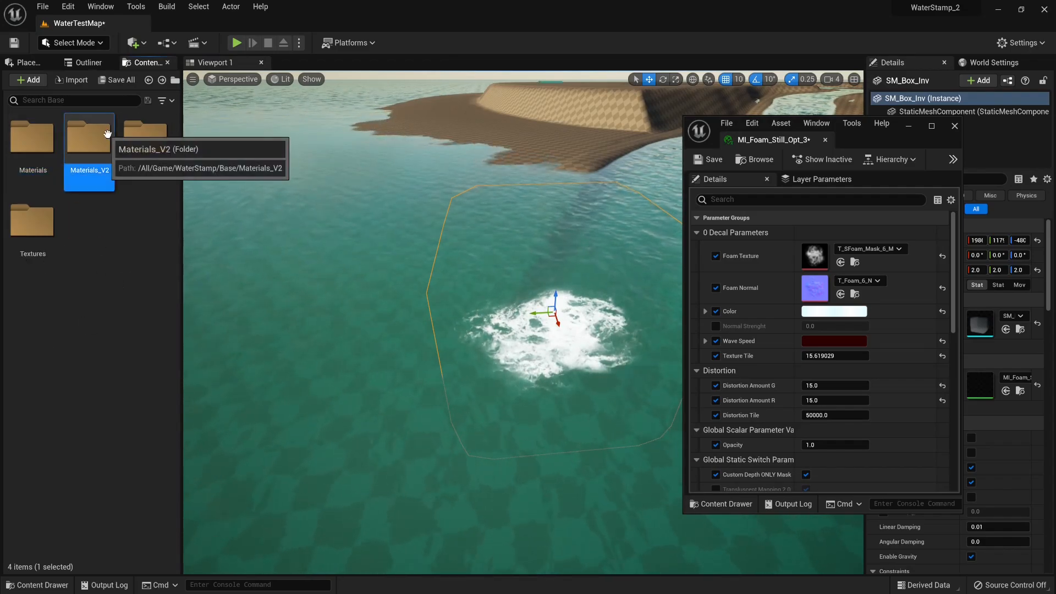
# Step: Browse into Materials_V2/2_Foam_Materials/Foam_Material to reach the MI_Foam_Still_Adv_Va instance for SM_Box_Inv
pyautogui.doubleClick(88, 136)
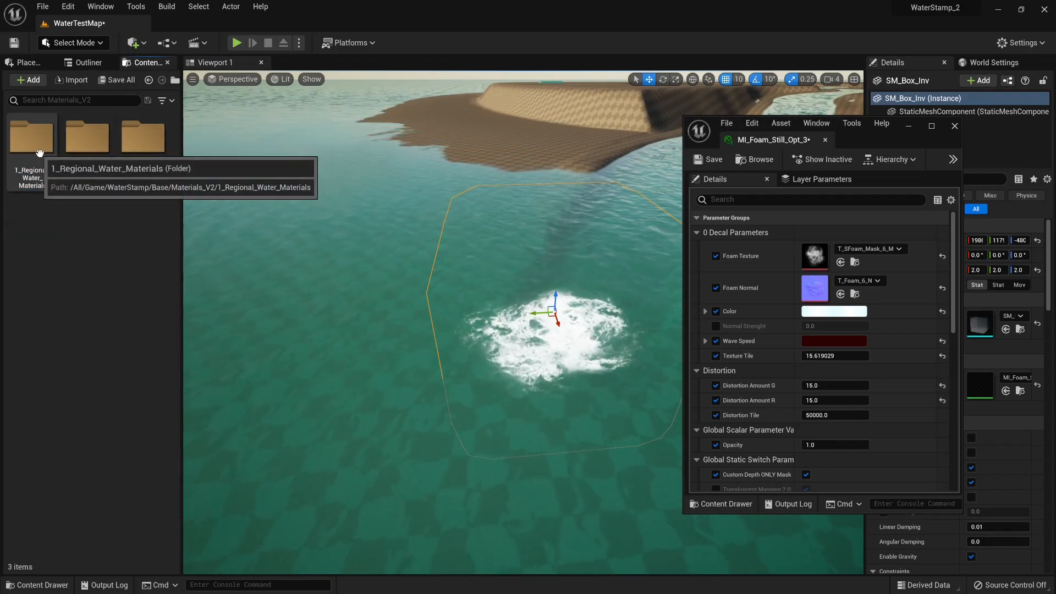
pyautogui.click(30, 137)
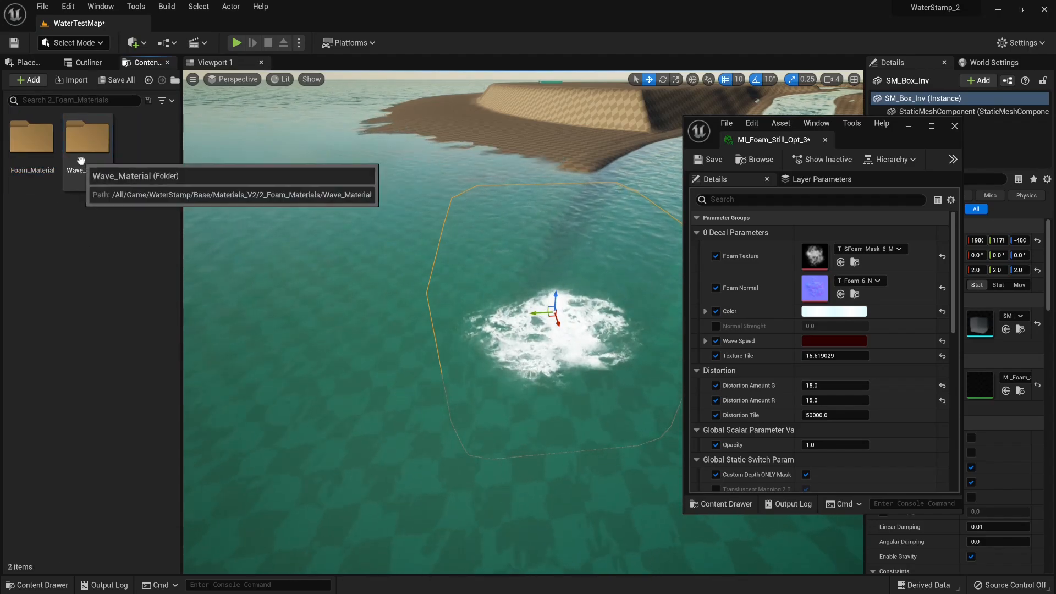
pyautogui.doubleClick(86, 137)
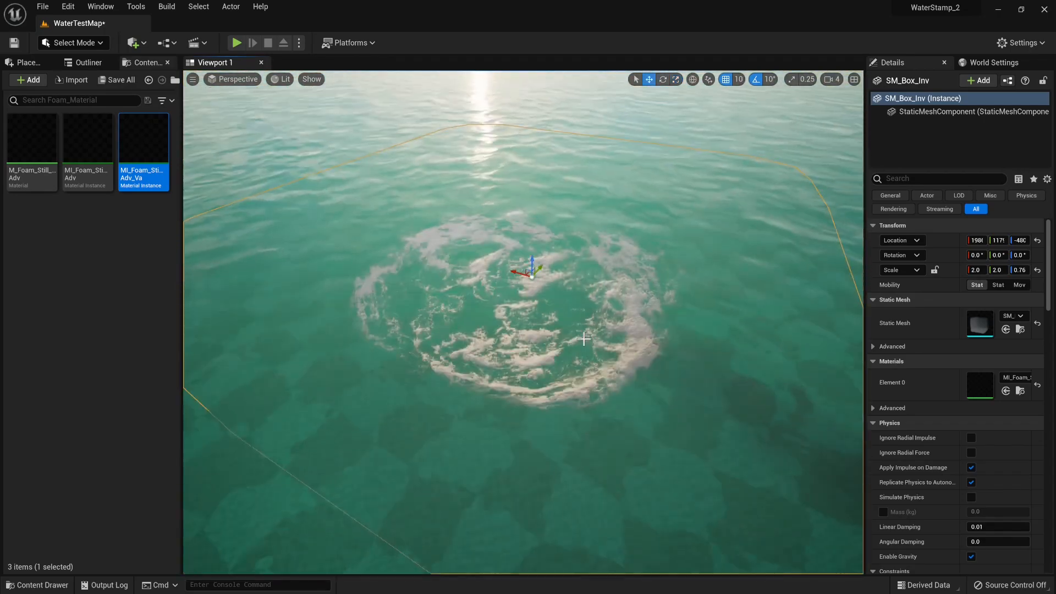
# Step: Rotate SM_Box_Inv, then drag a Sphere from Place Actors > Shapes above the water
pyautogui.click(662, 79)
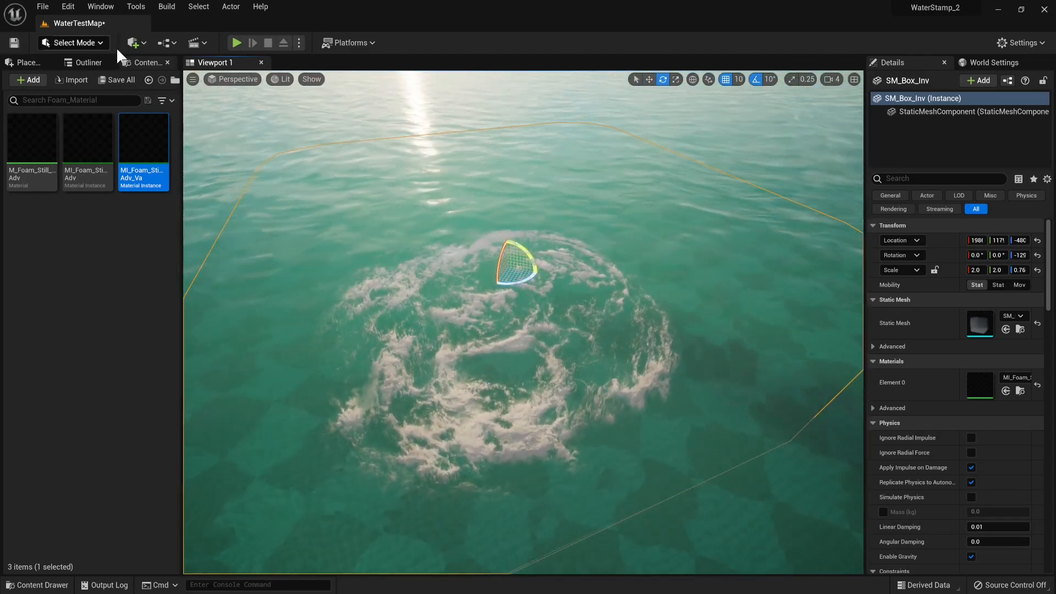
pyautogui.click(26, 61)
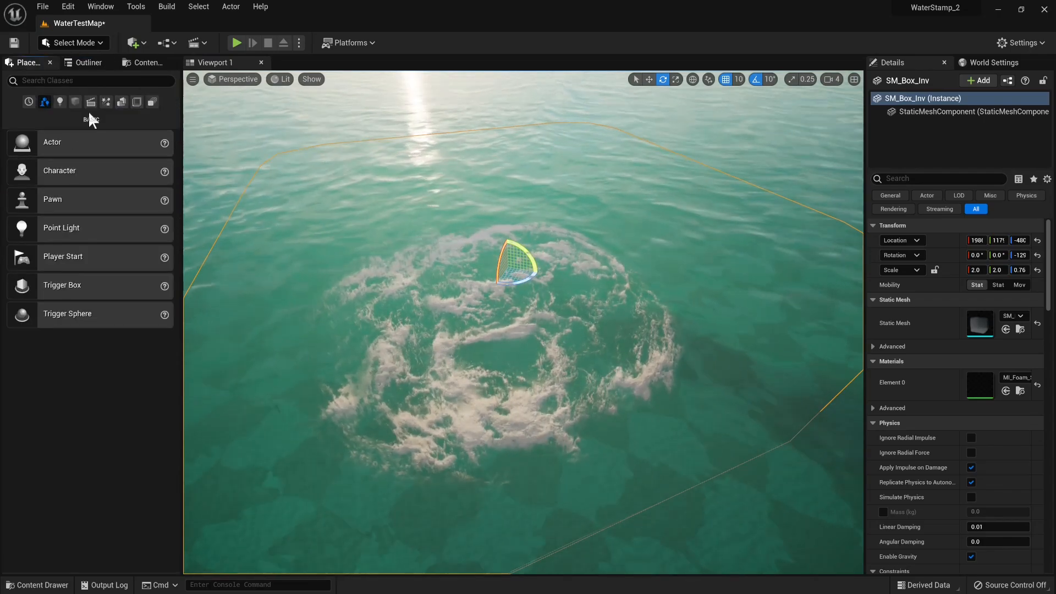
pyautogui.click(75, 101)
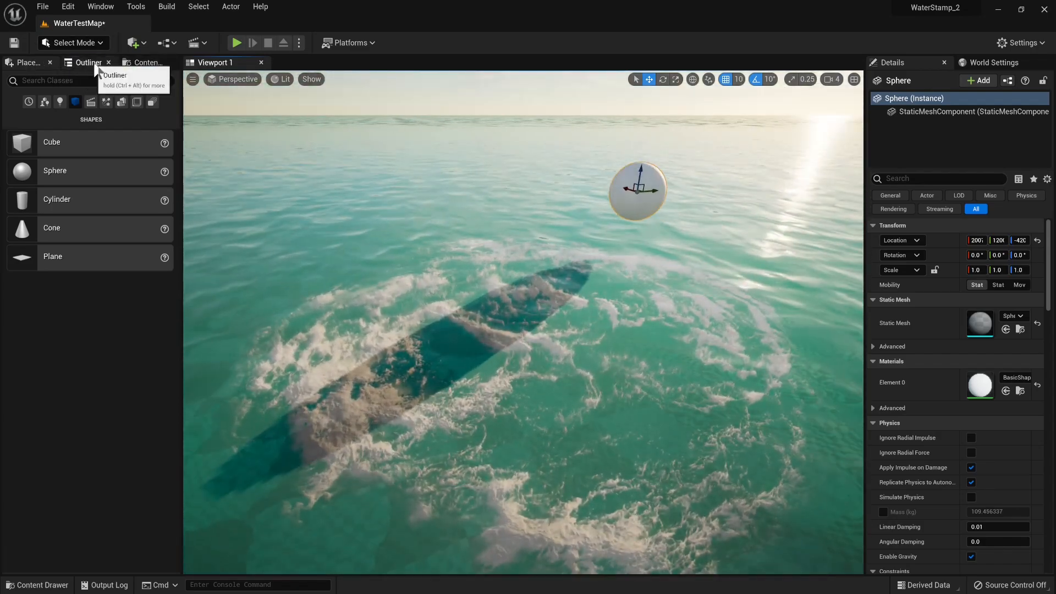
# Step: Show the Outliner's actor list and select the Landscape actor
pyautogui.click(86, 61)
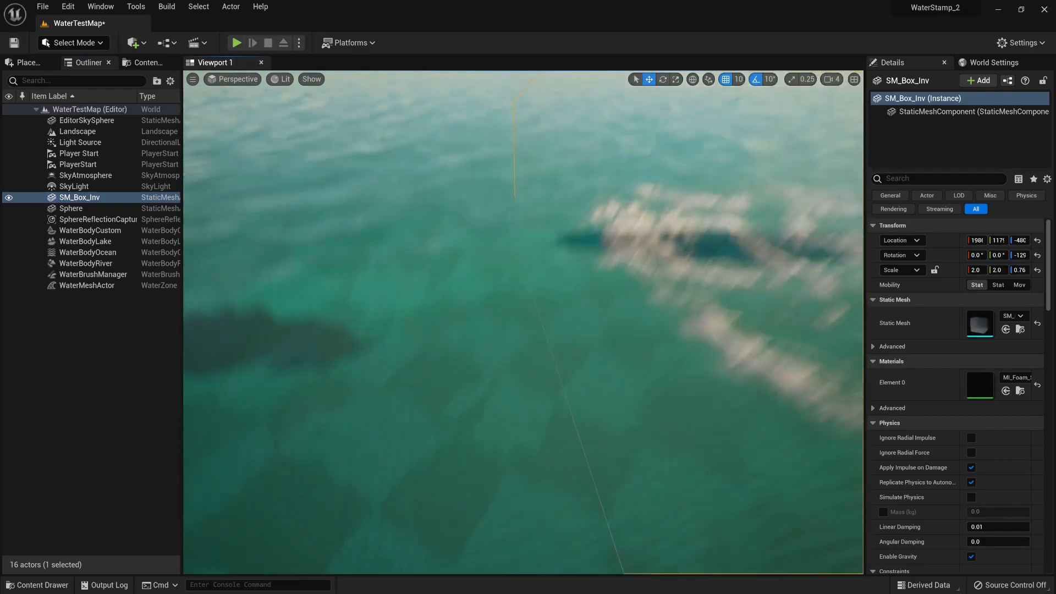
pyautogui.click(77, 131)
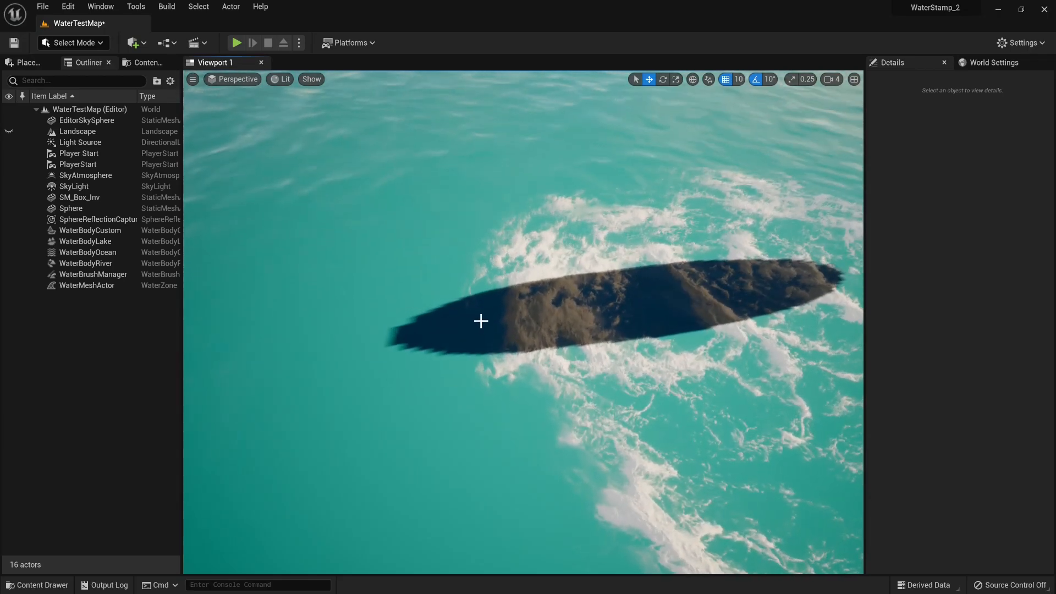
pyautogui.click(79, 131)
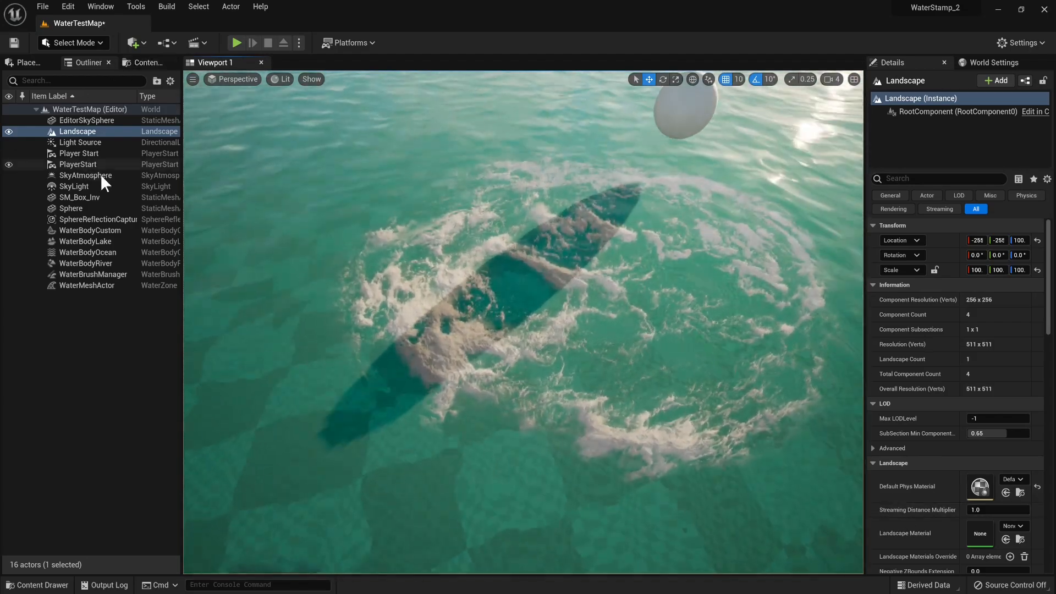
# Step: Select SM_Box_Inv and toggle its Unreal Vanilla Water static switch off and back on
pyautogui.click(79, 197)
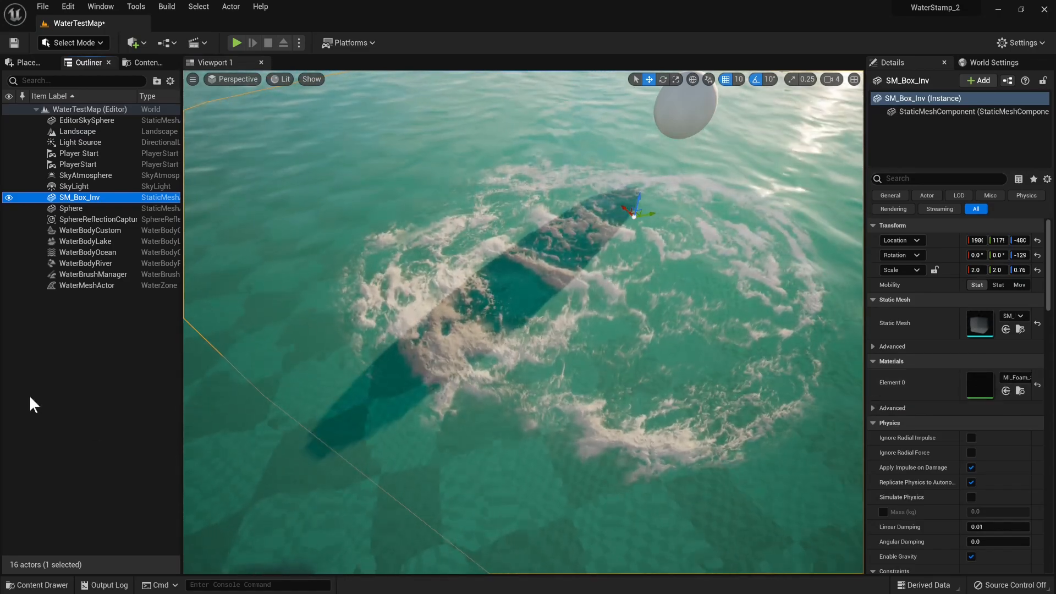
pyautogui.moveTo(980, 385)
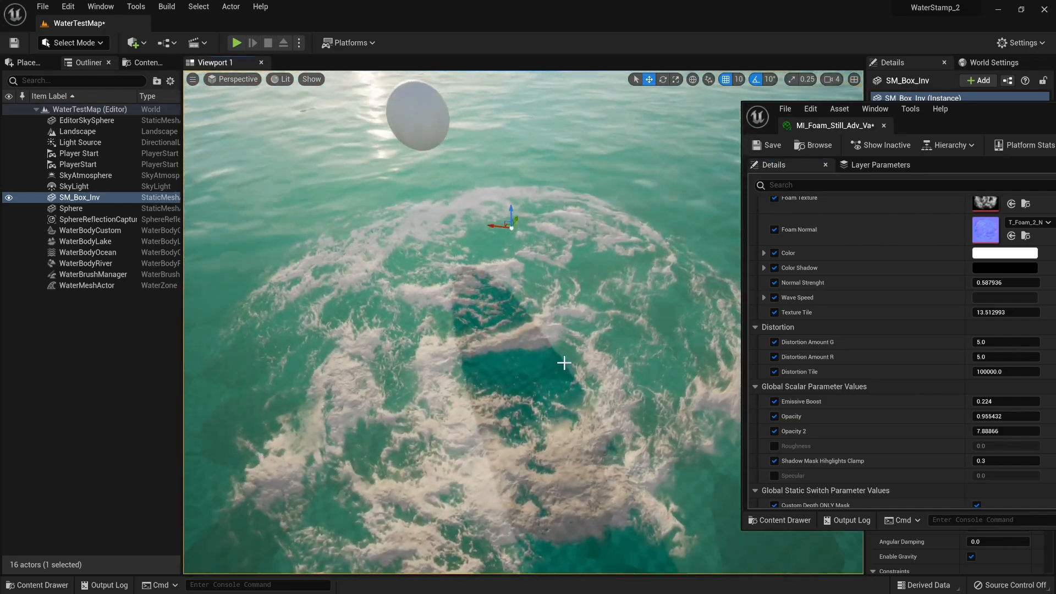
pyautogui.scroll(-3)
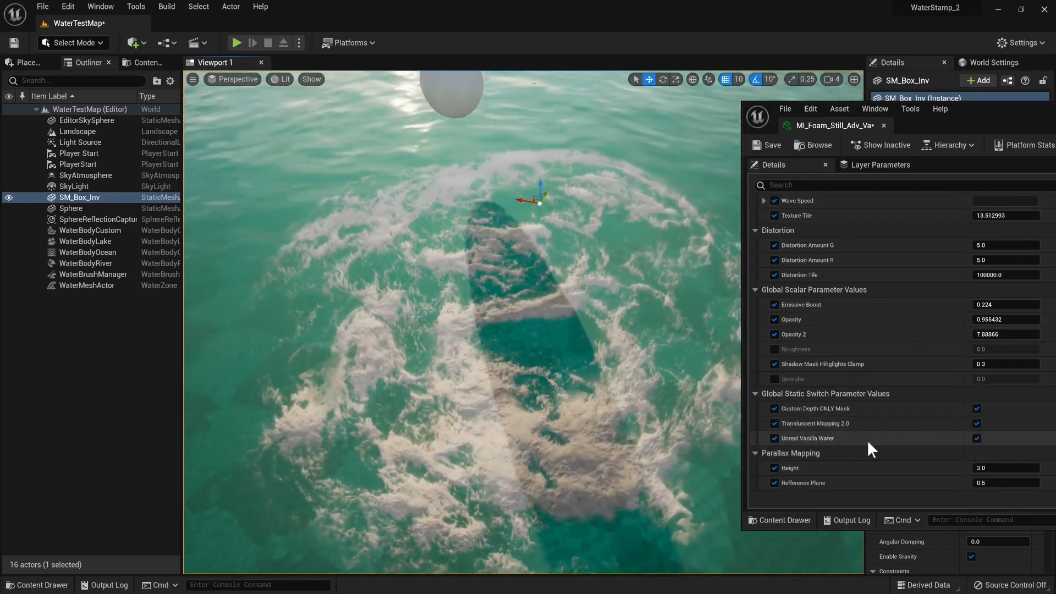
pyautogui.click(977, 438)
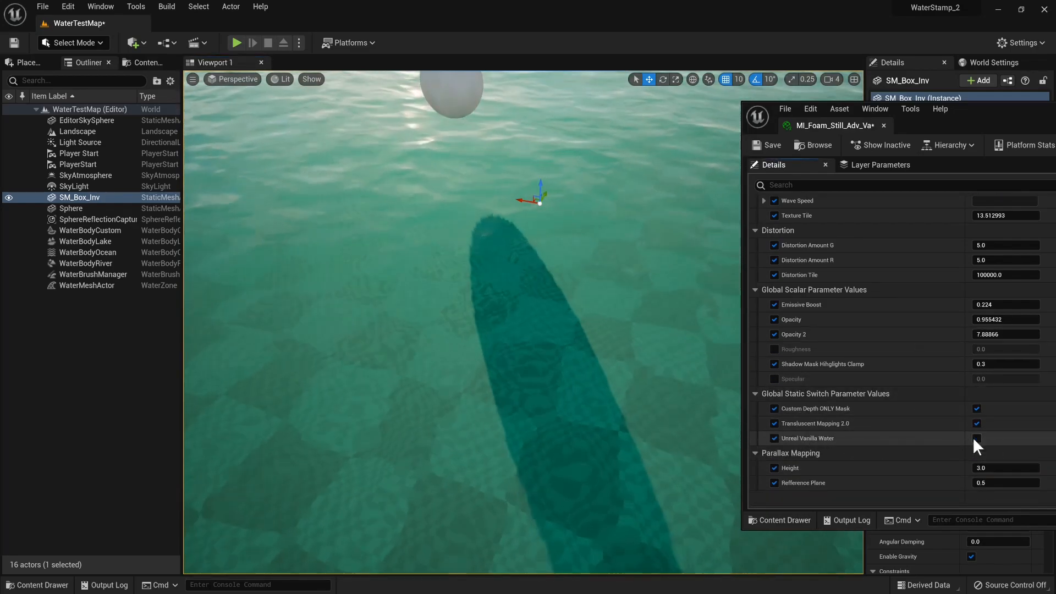
pyautogui.click(976, 438)
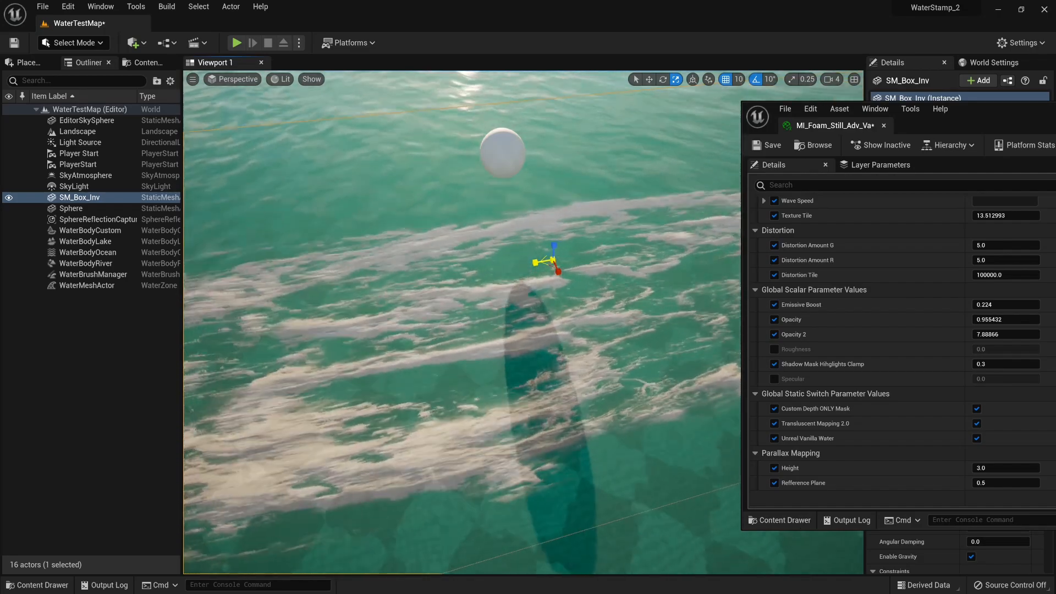
pyautogui.click(976, 423)
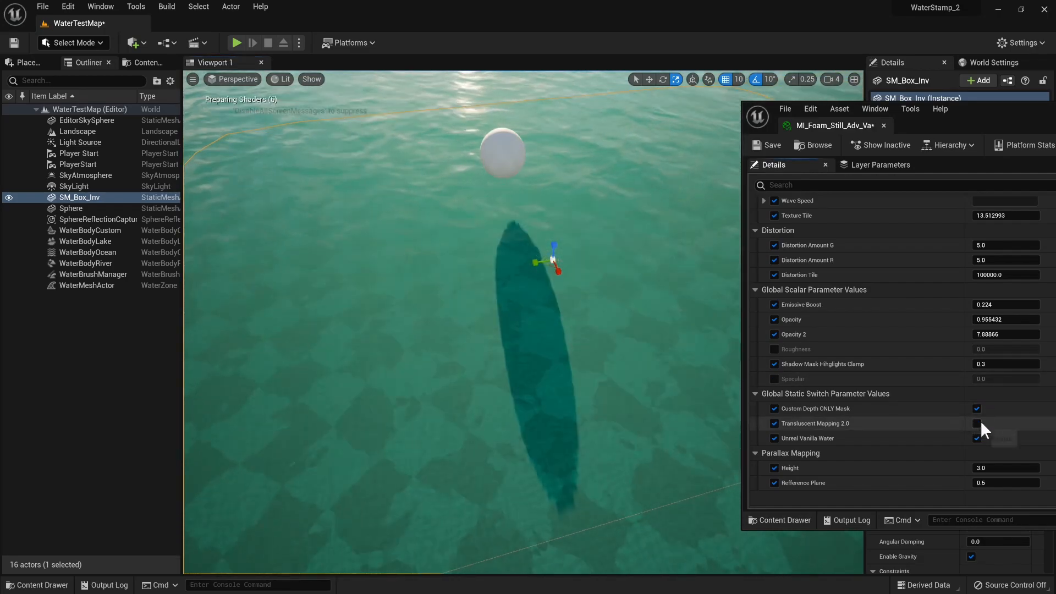
pyautogui.click(976, 423)
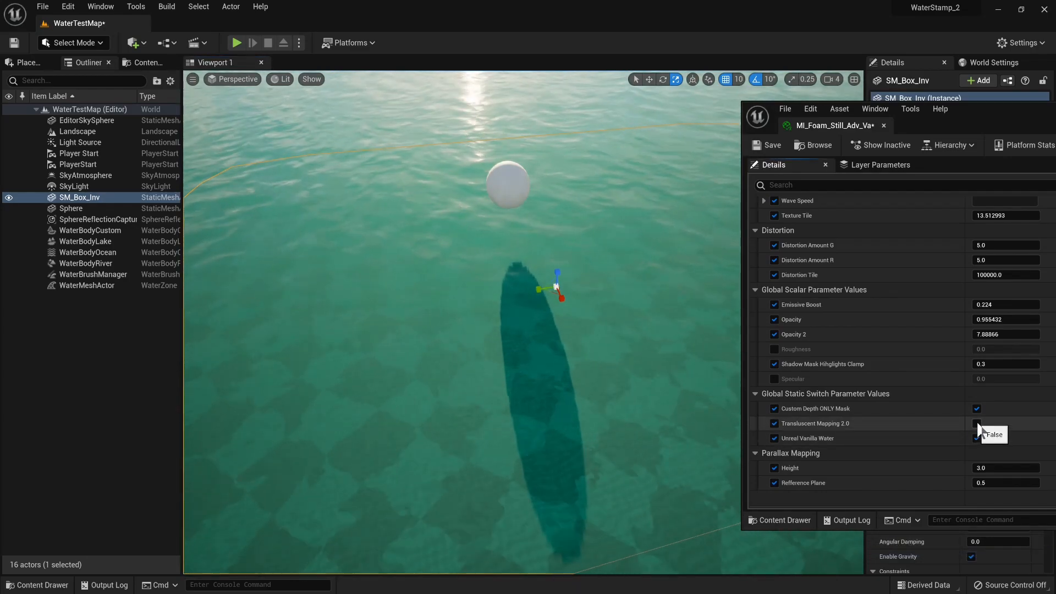
pyautogui.click(976, 423)
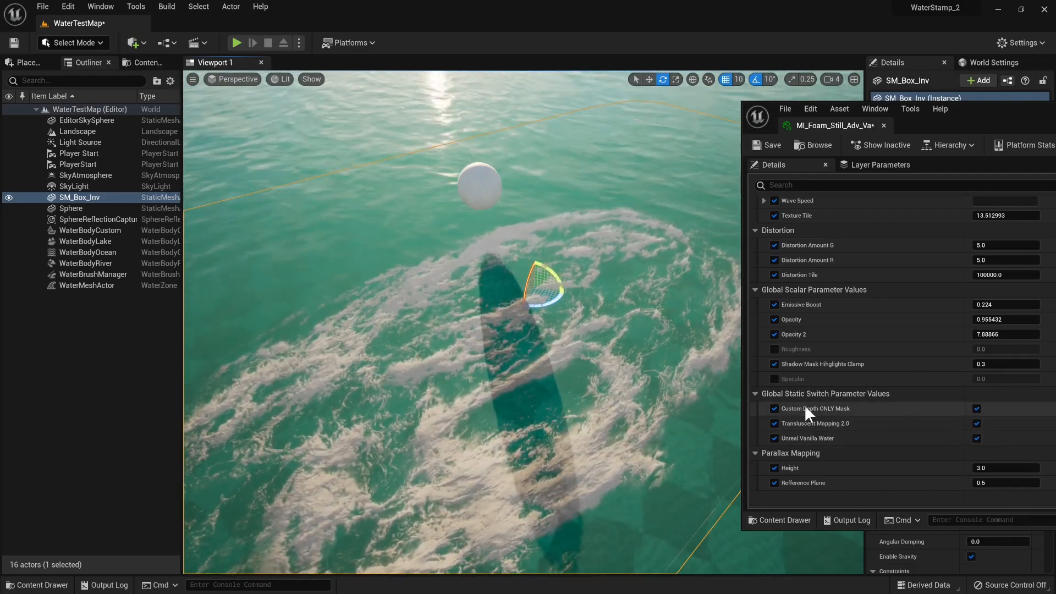
pyautogui.moveTo(817, 409)
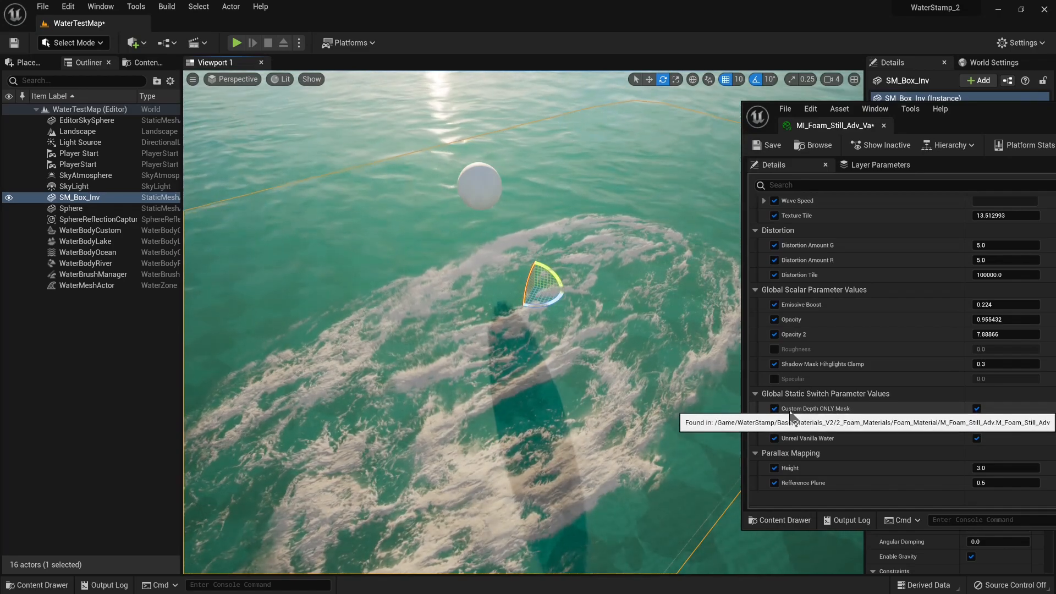
pyautogui.click(977, 408)
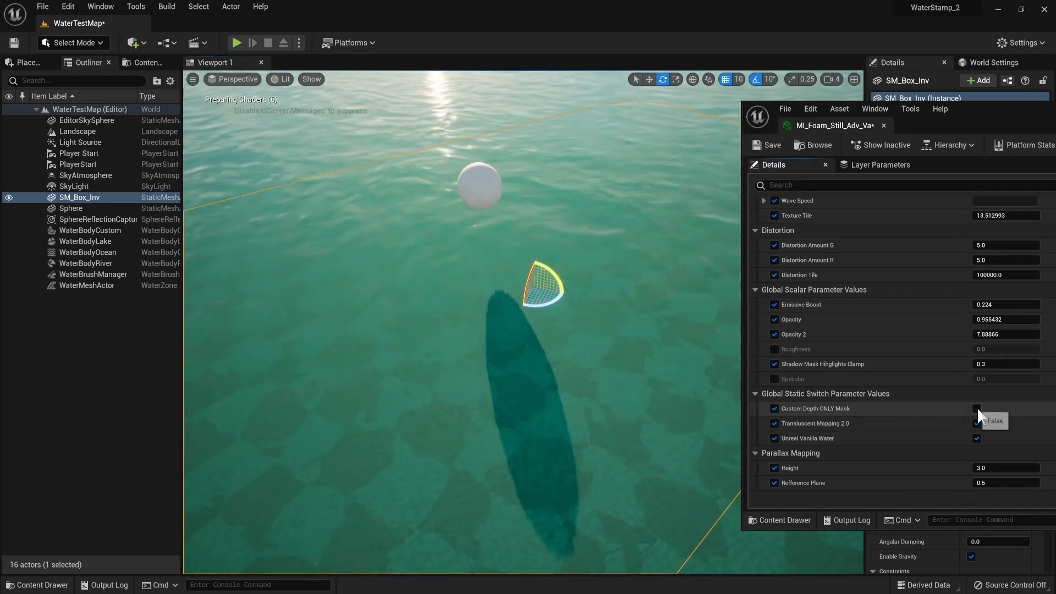
pyautogui.click(977, 408)
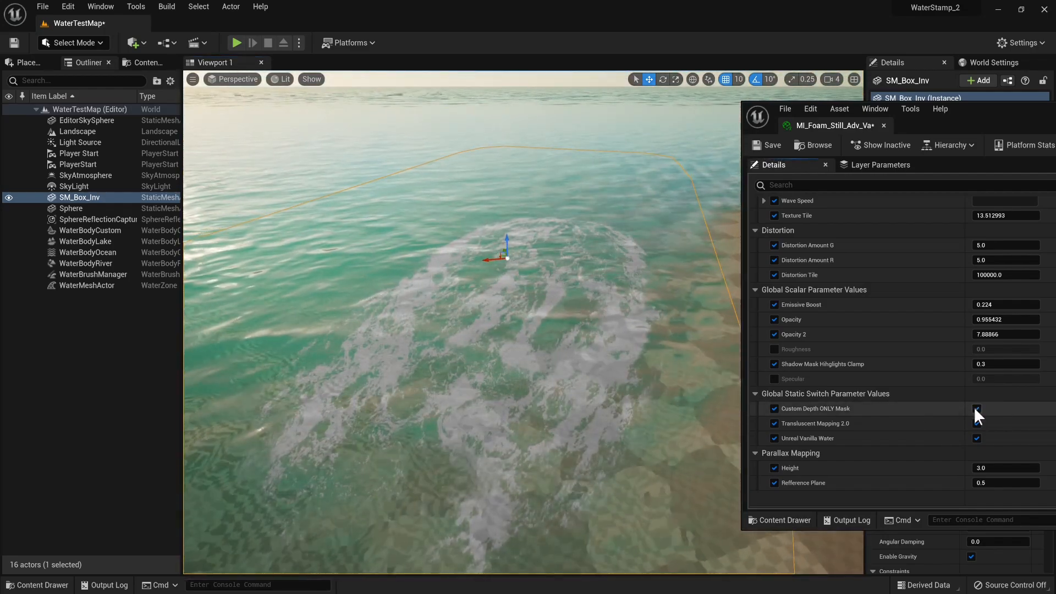
pyautogui.click(975, 408)
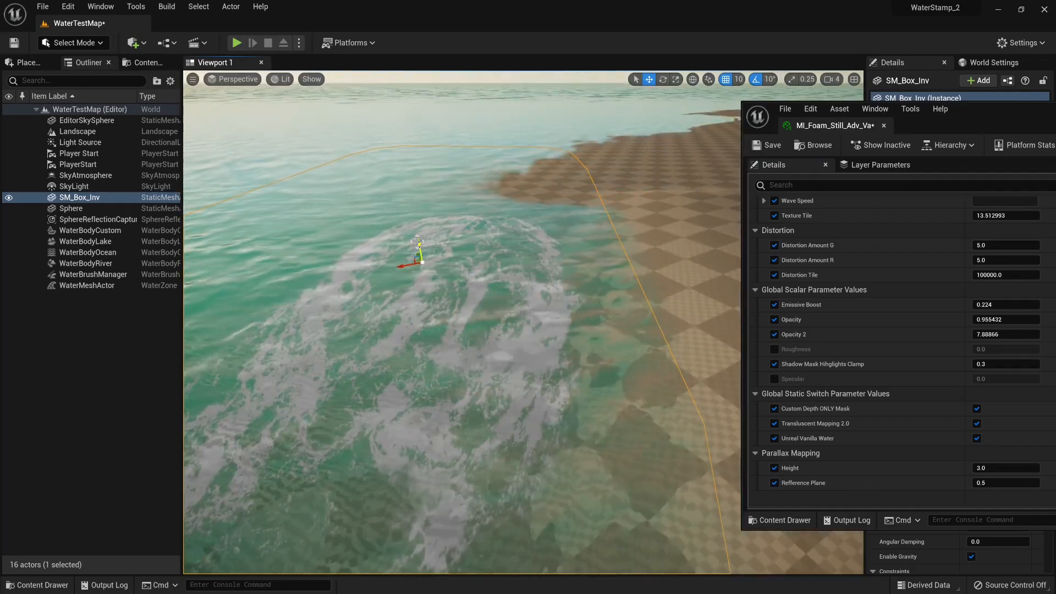